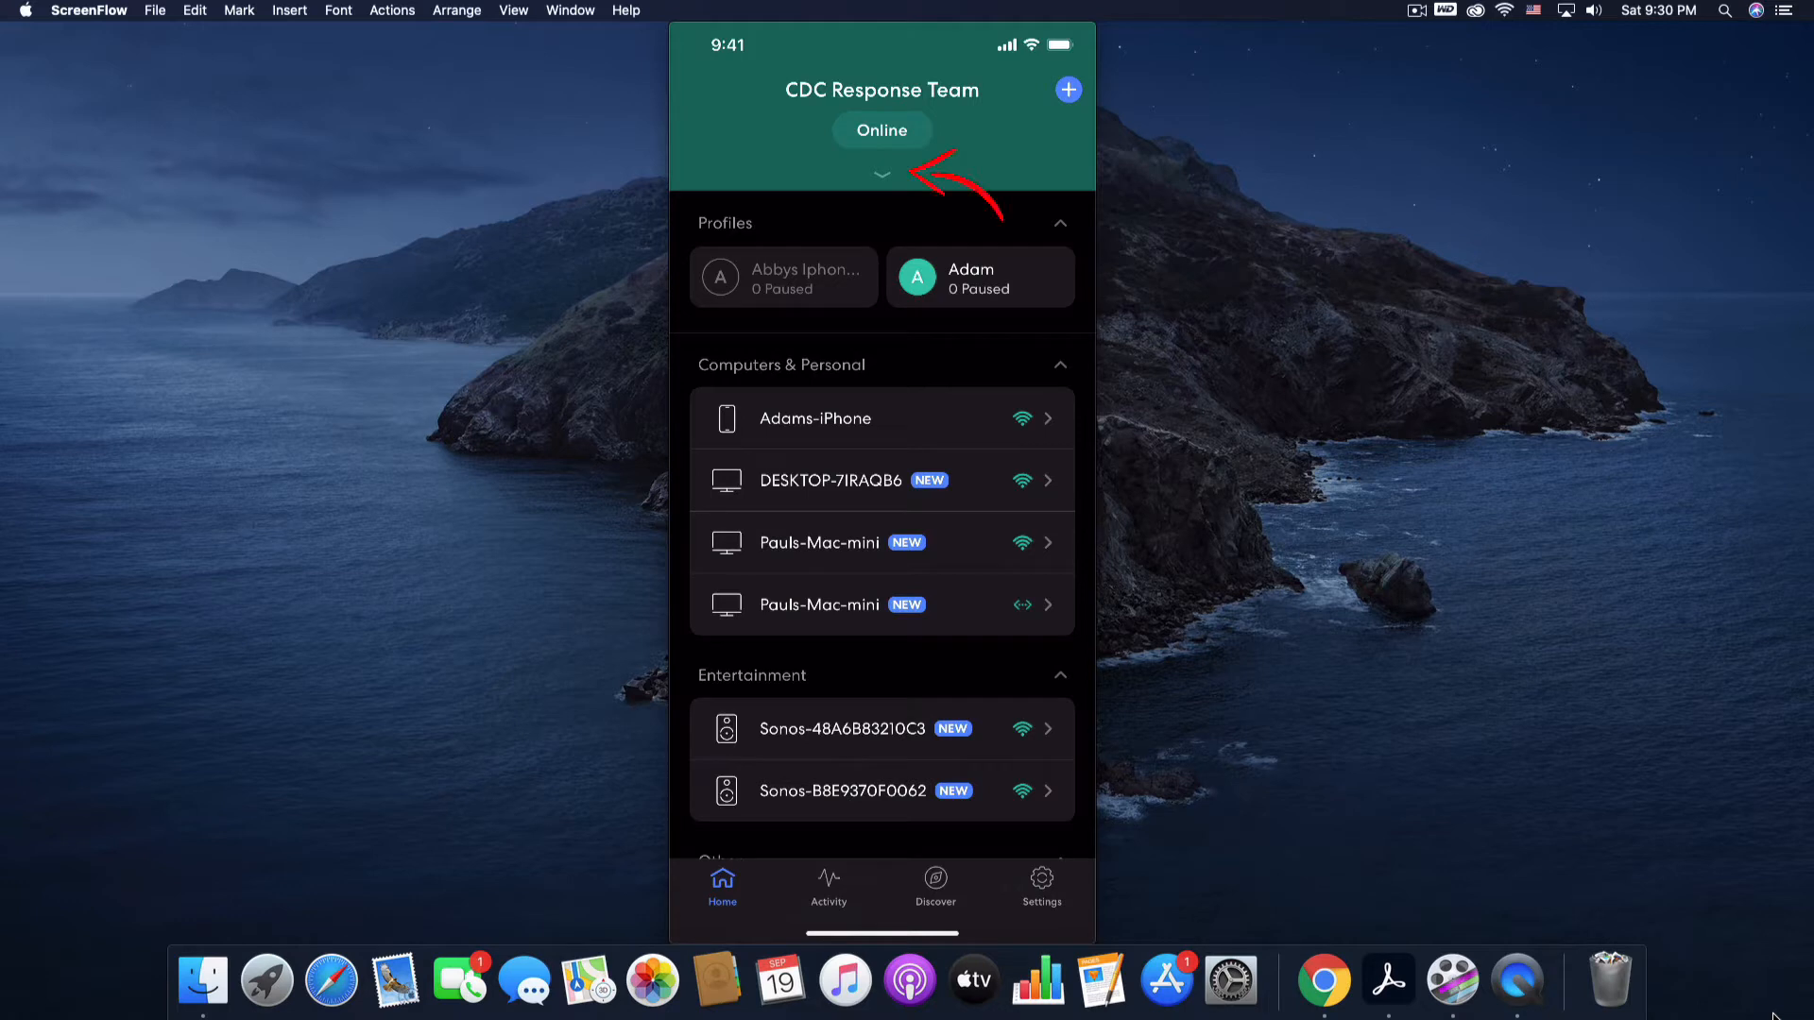
Step: Expand the network summary to list the Internet connection, Basement and Living Room eeros
click(881, 175)
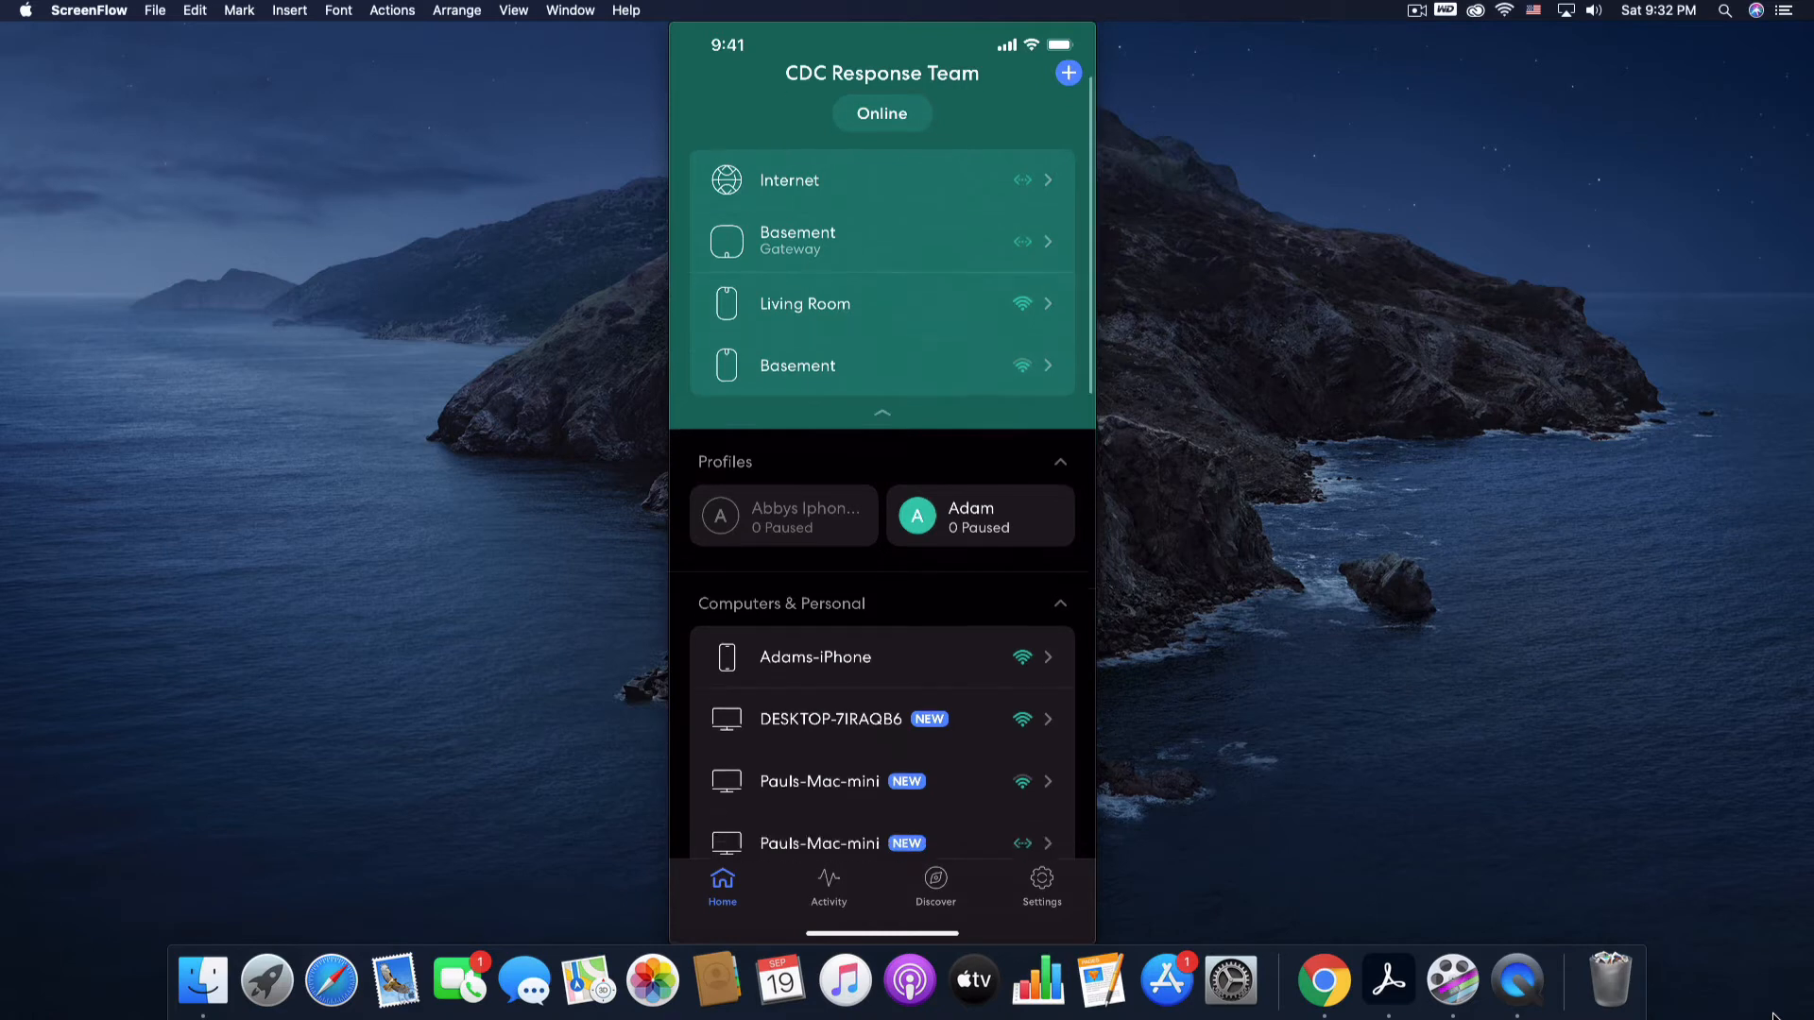
Step: Browse the device list down to Recently Online, then open Adams-iPhone's details
scroll(down, 3)
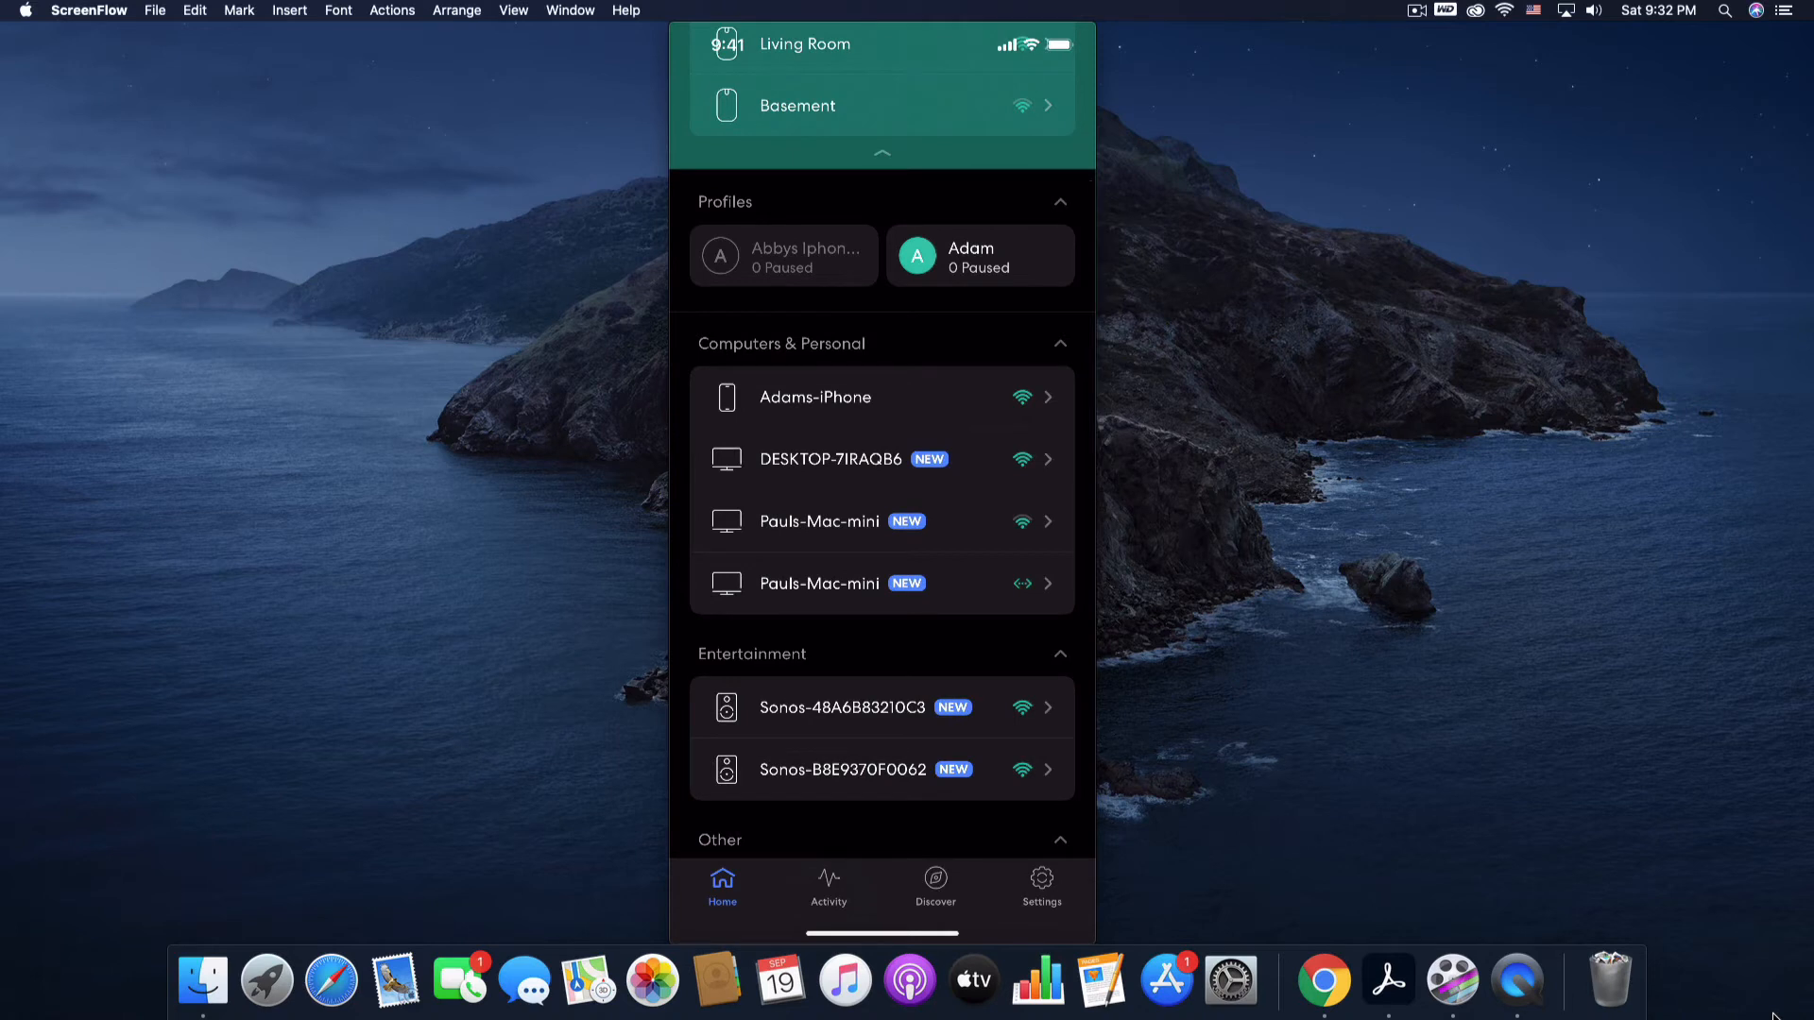
scroll(down, 3)
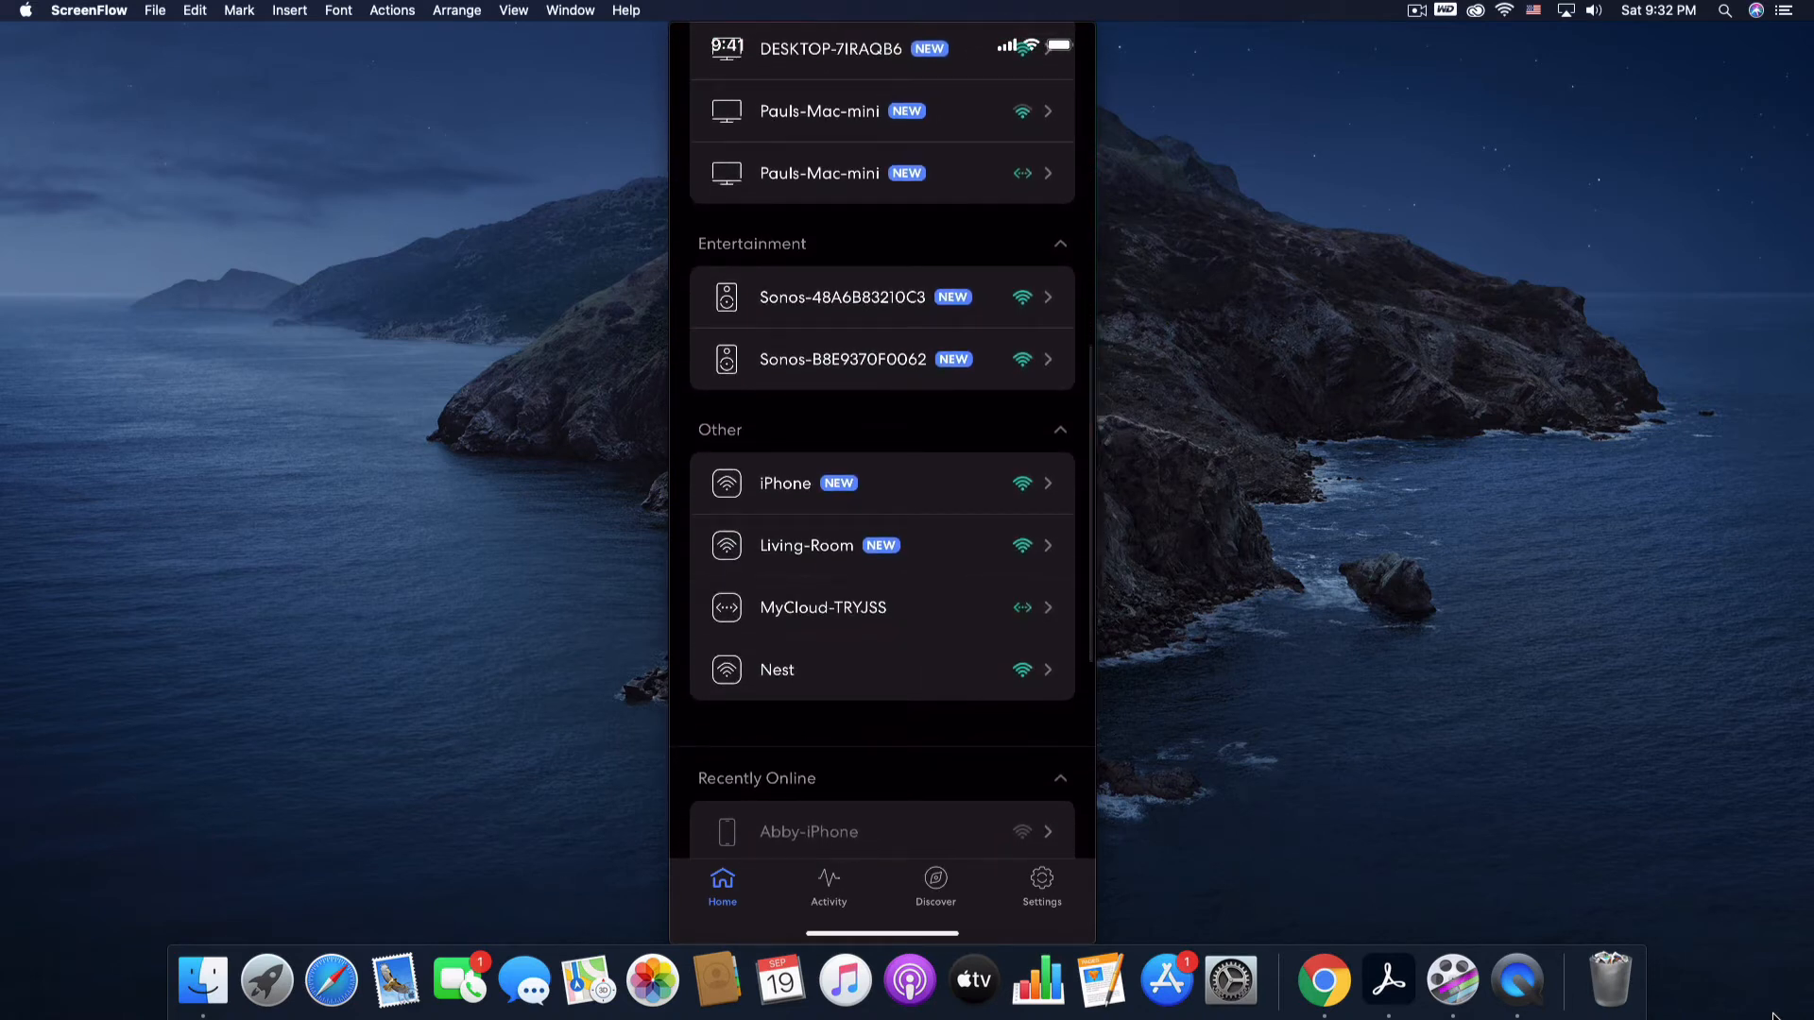
scroll(down, 3)
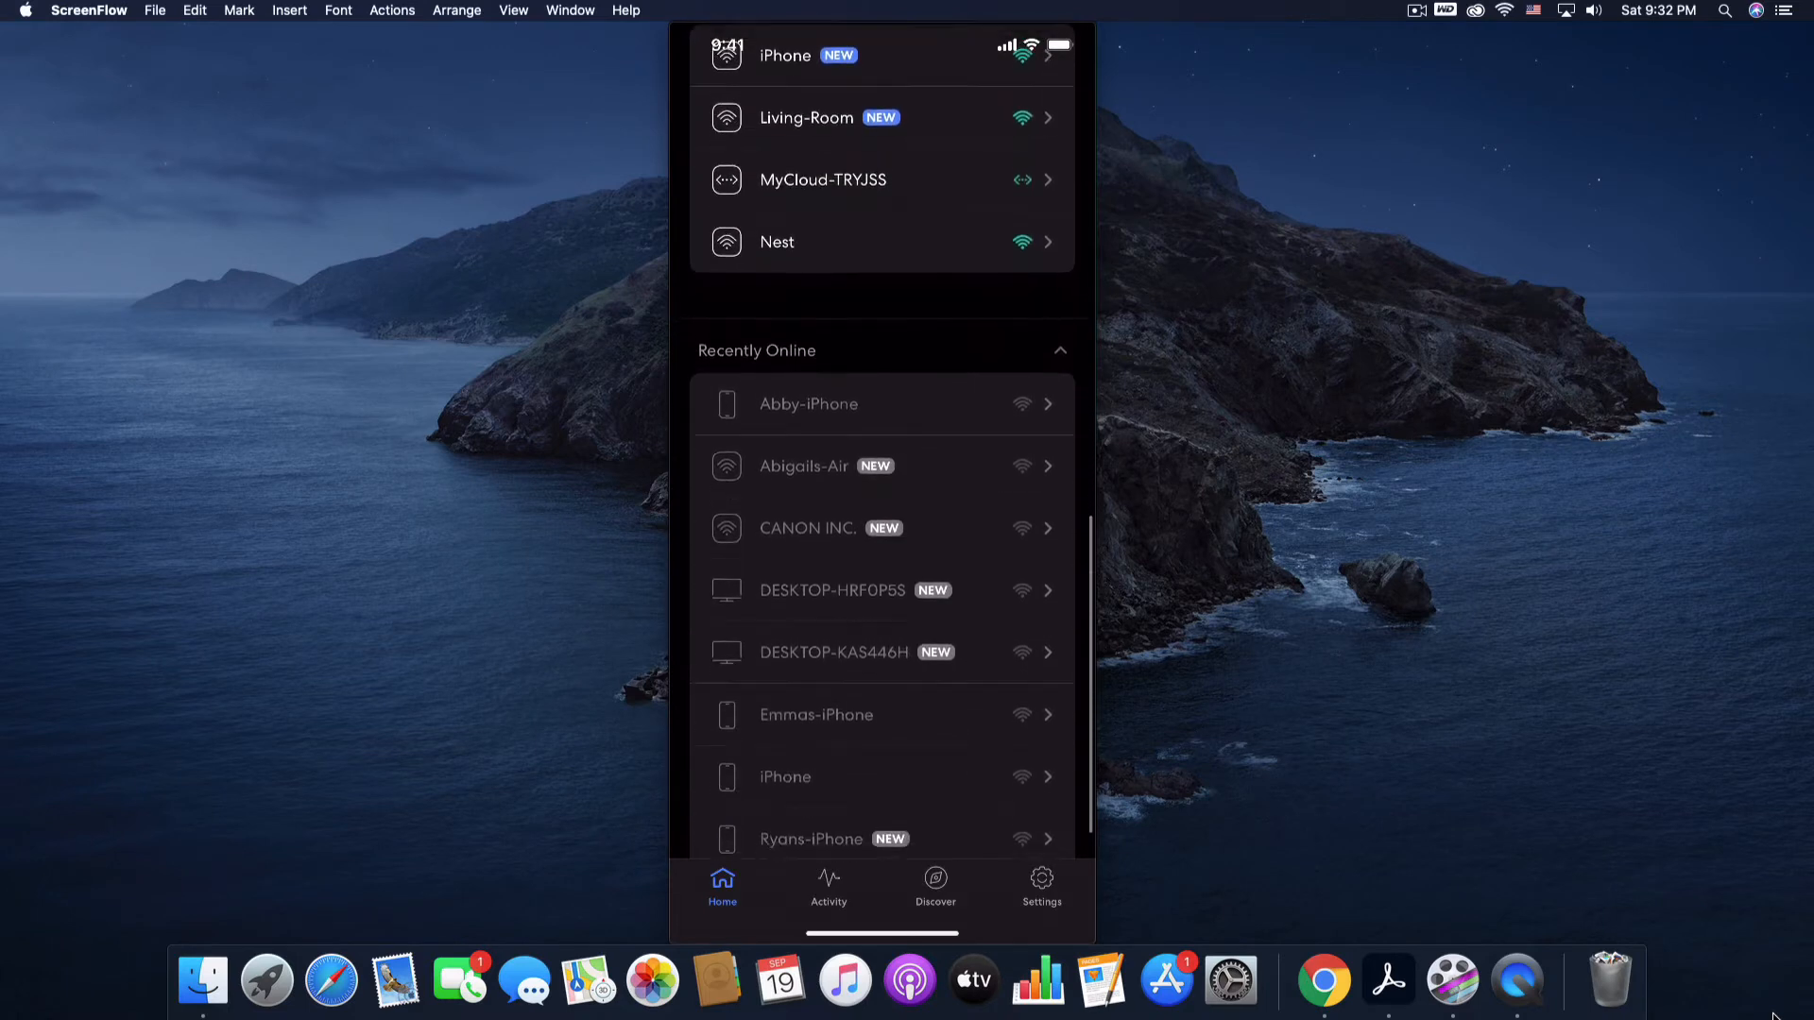
scroll(down, 3)
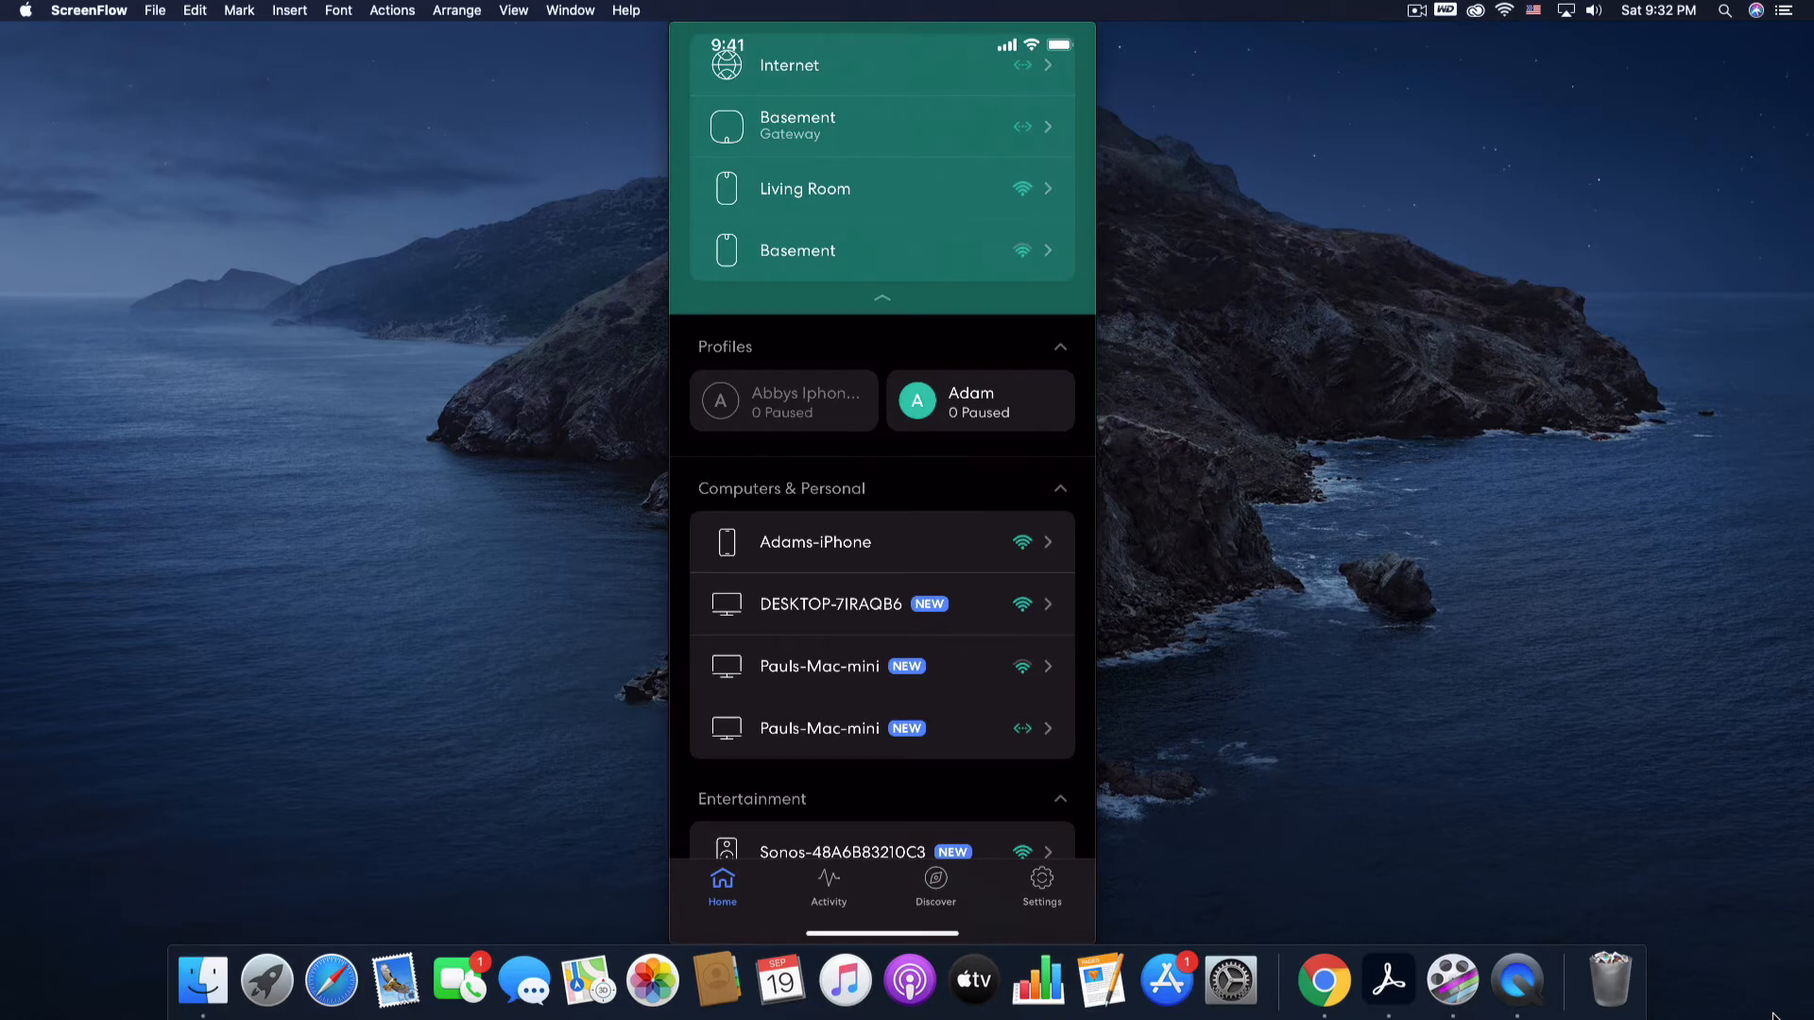
click(814, 541)
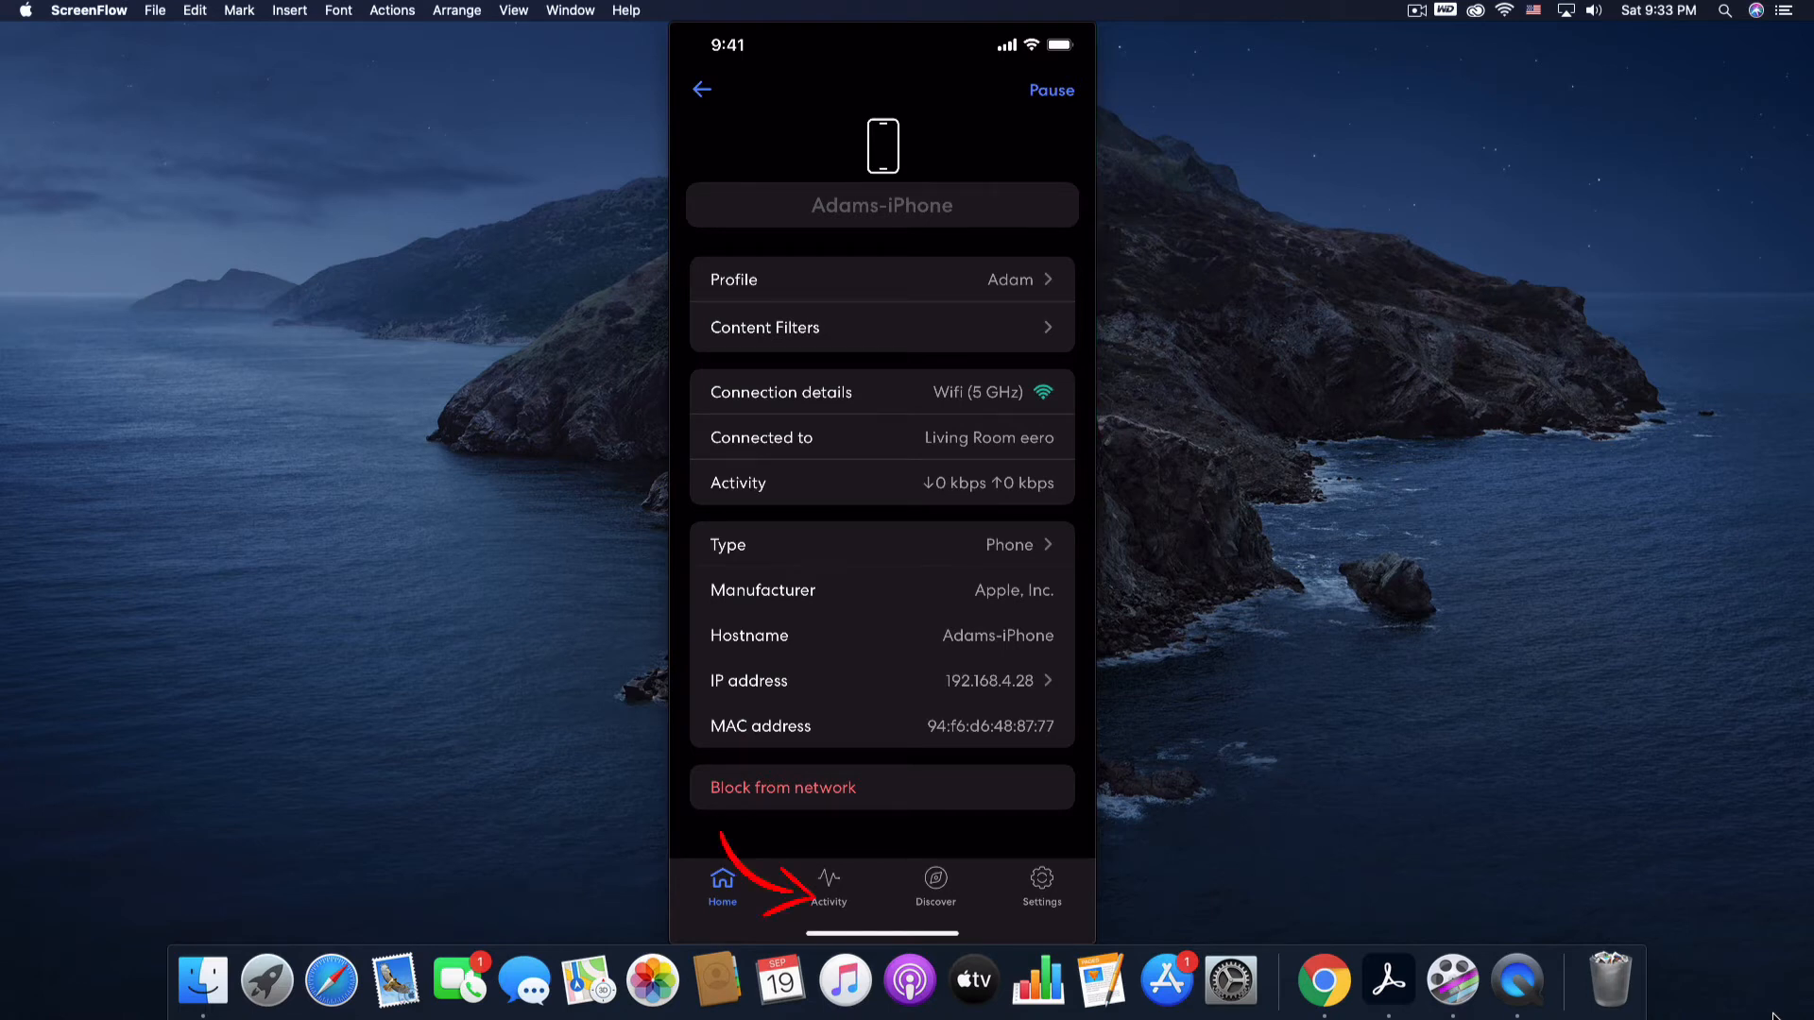
Step: View Activity, check the internet speed card, and reach the Sep 13–19 Speed history
click(828, 886)
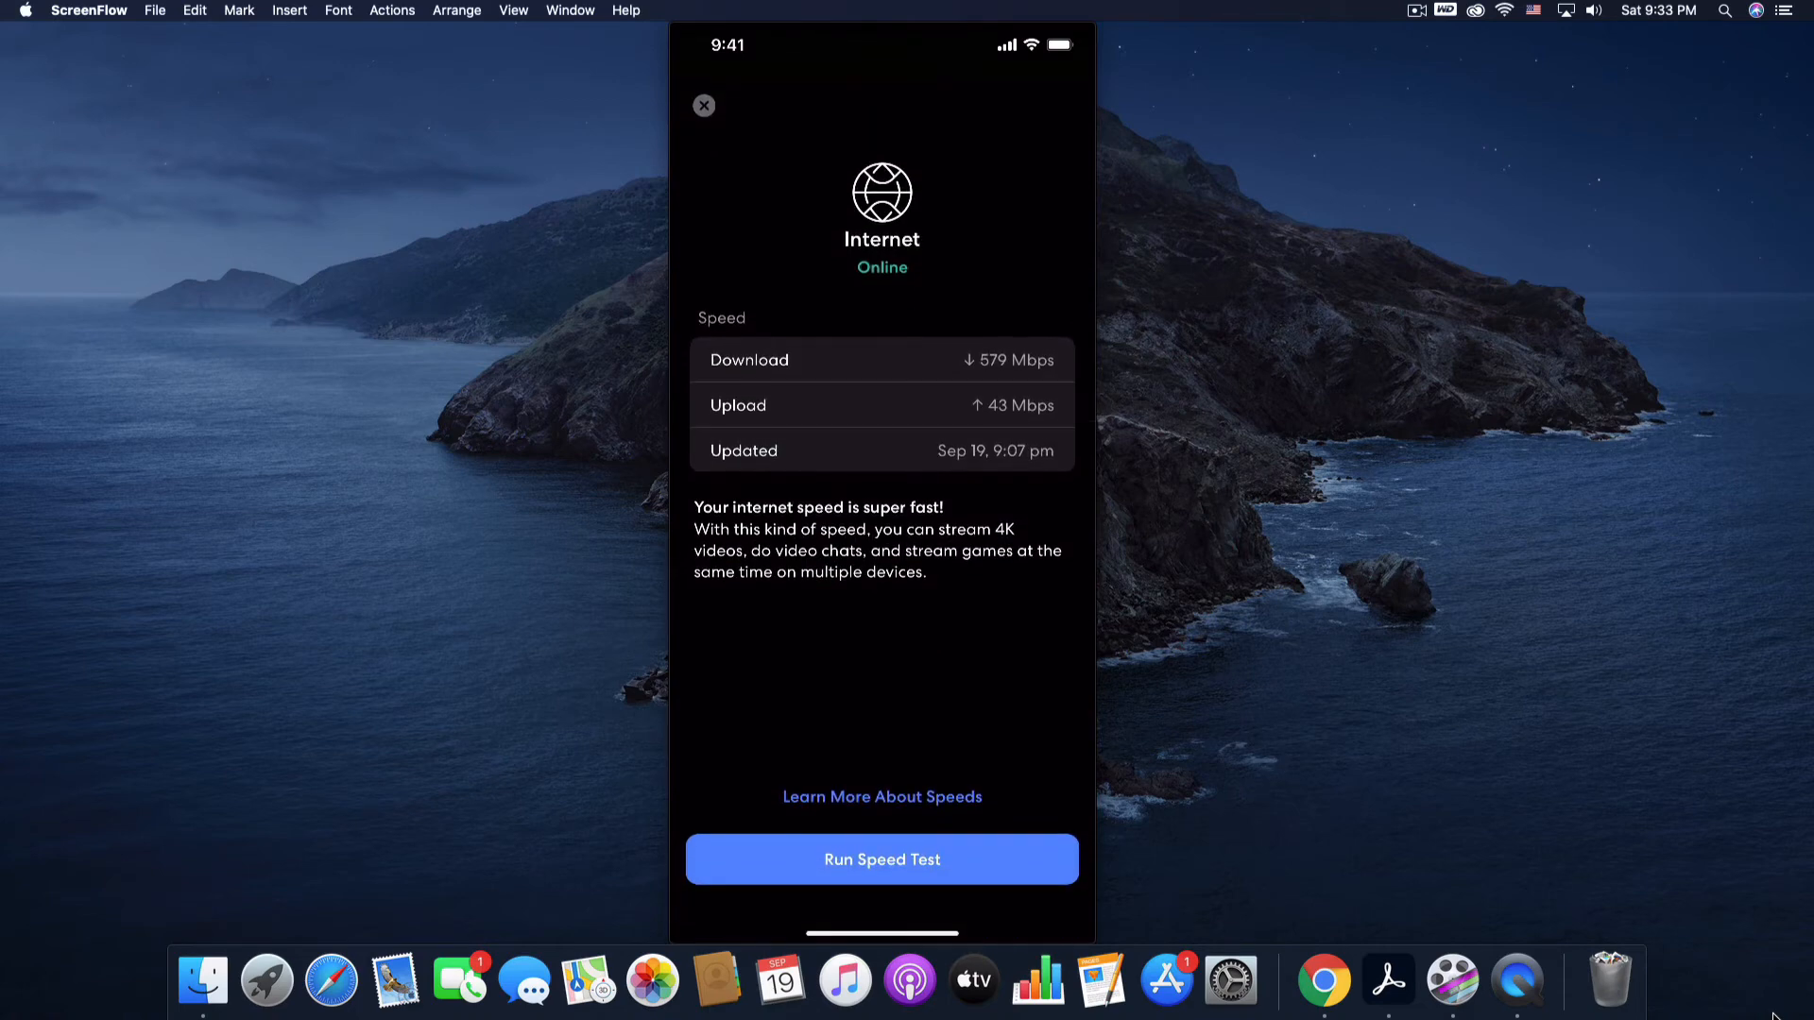
click(880, 858)
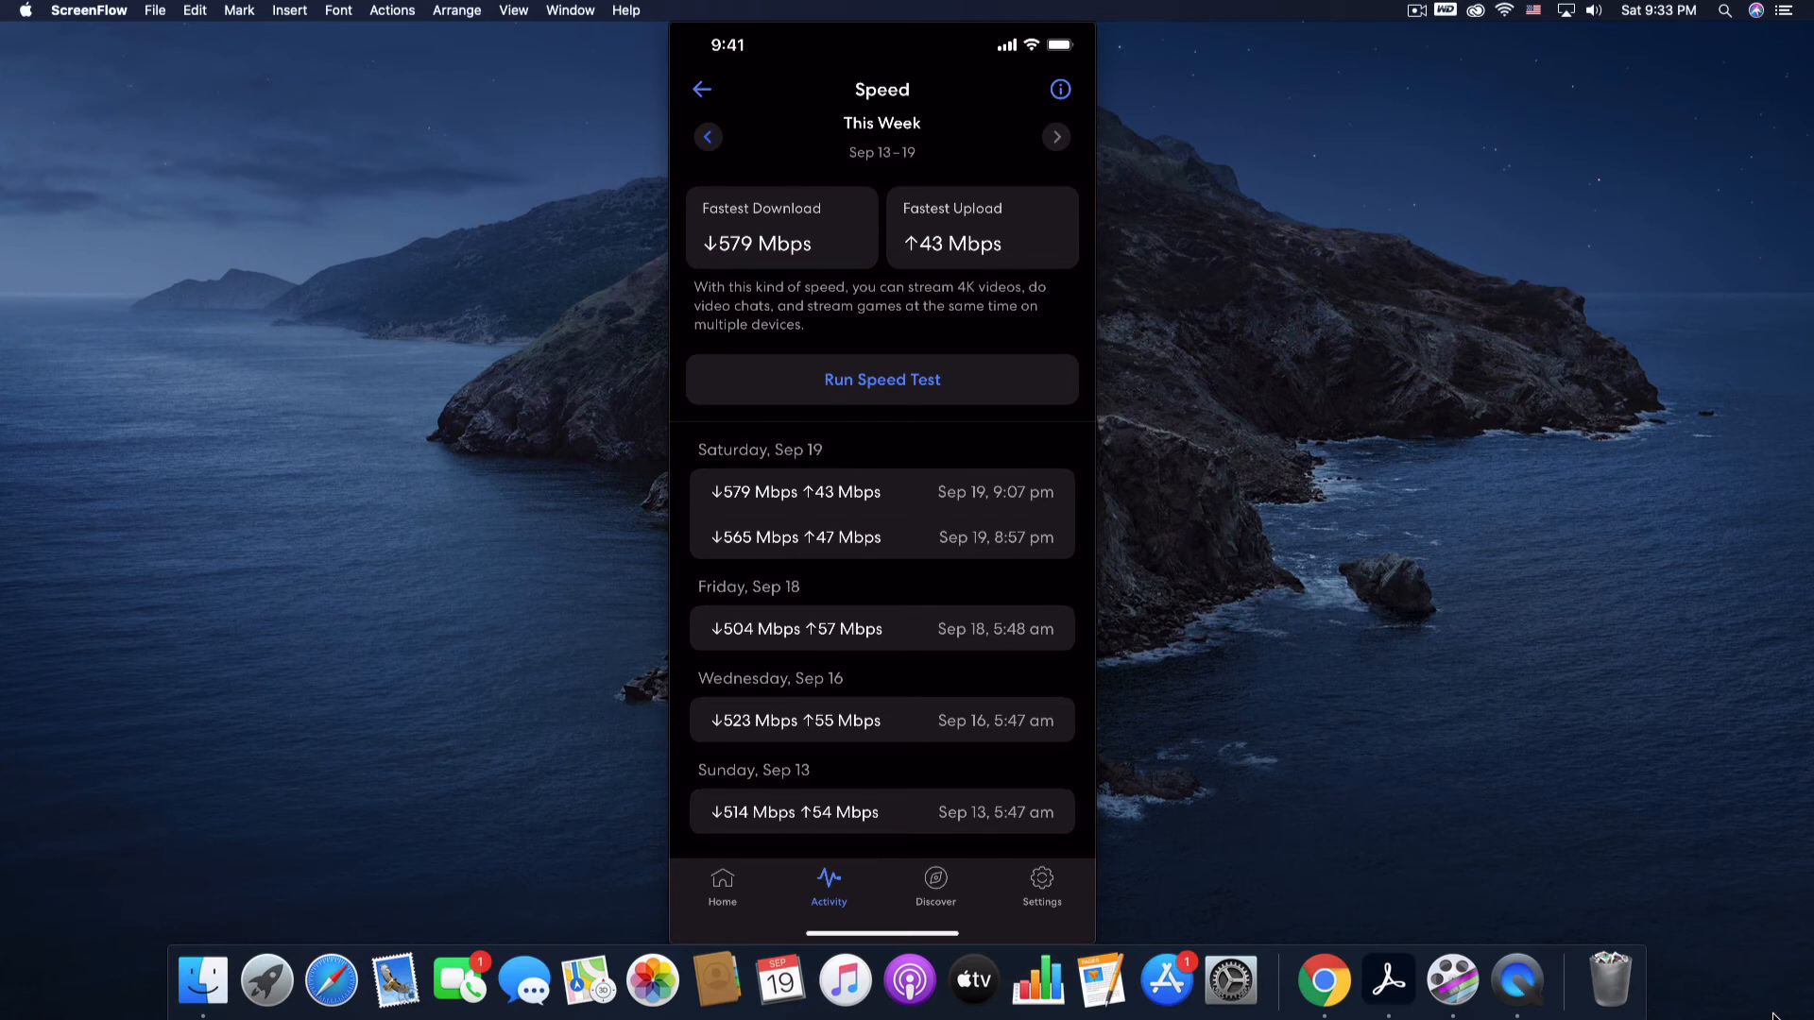
Step: Show the Discover tab with eero Secure, Amazon Wi‑Fi Simple Setup, HomeKit and eero Labs
click(935, 885)
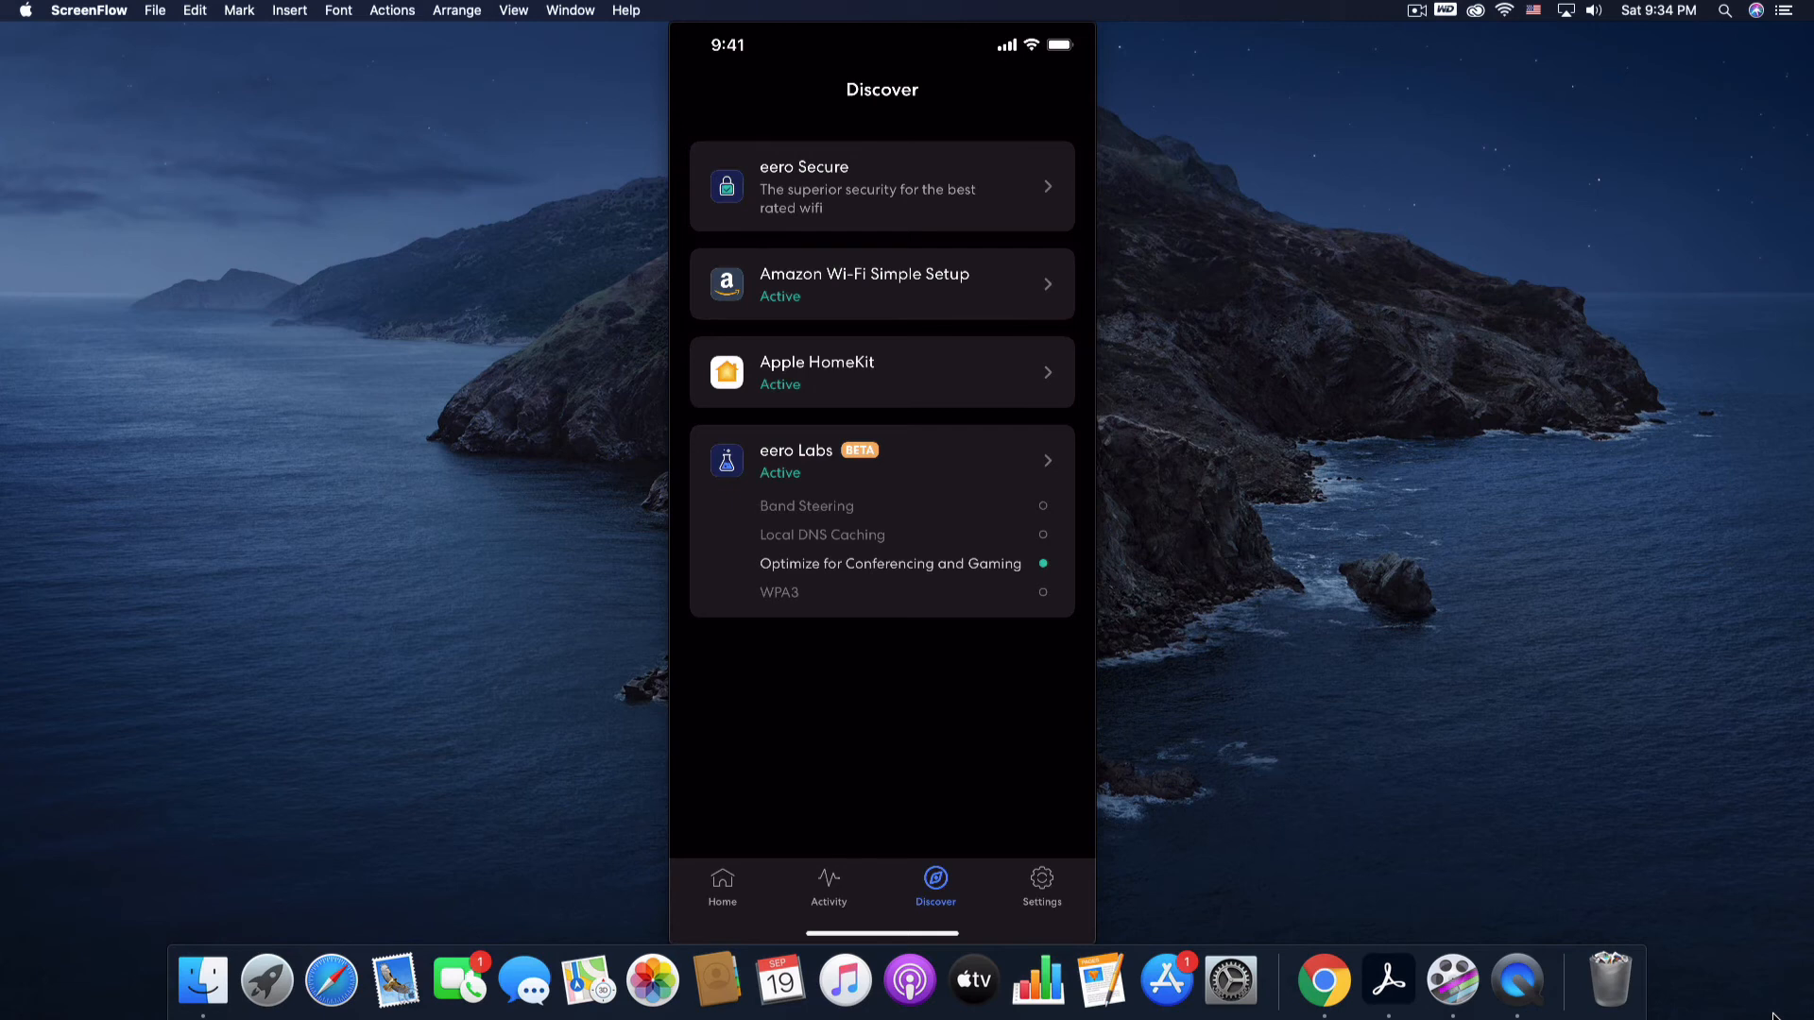
Step: Show the Settings list for CDC Response Team, with Guest Access on
click(1040, 885)
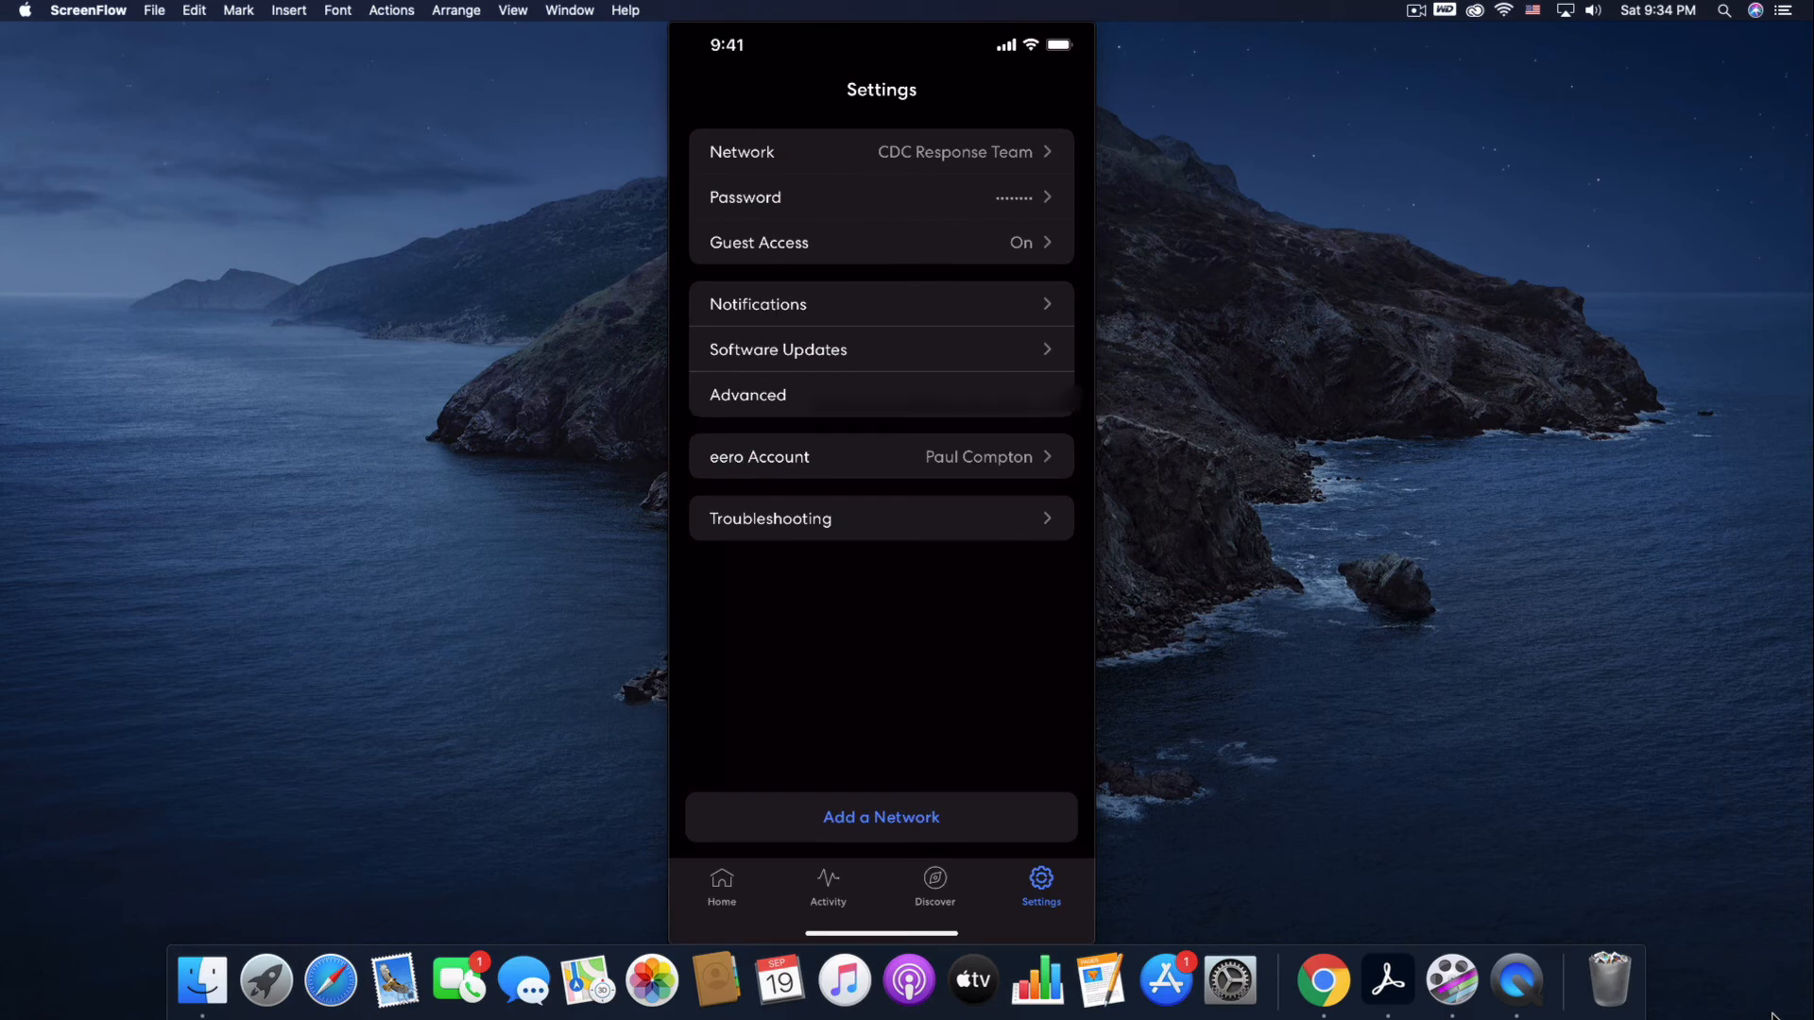
Step: In Guest Access, switch to Main Network, then show and close its join QR code
click(880, 242)
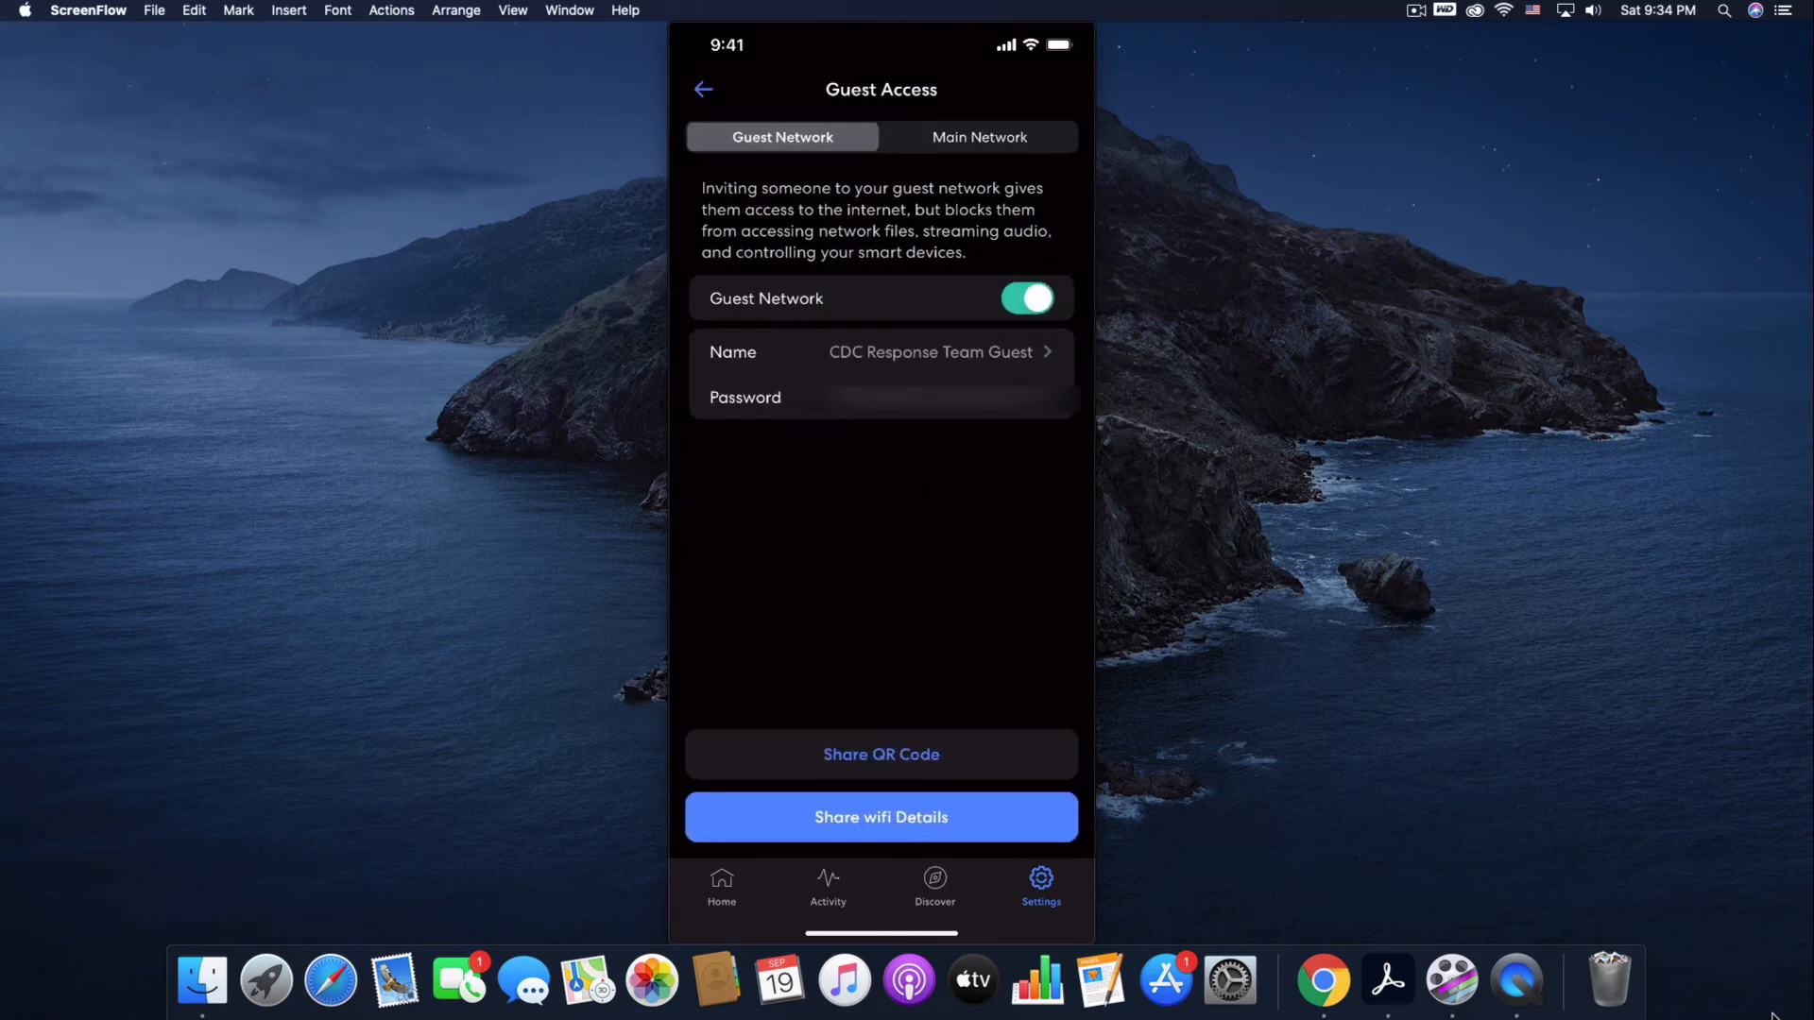
click(978, 136)
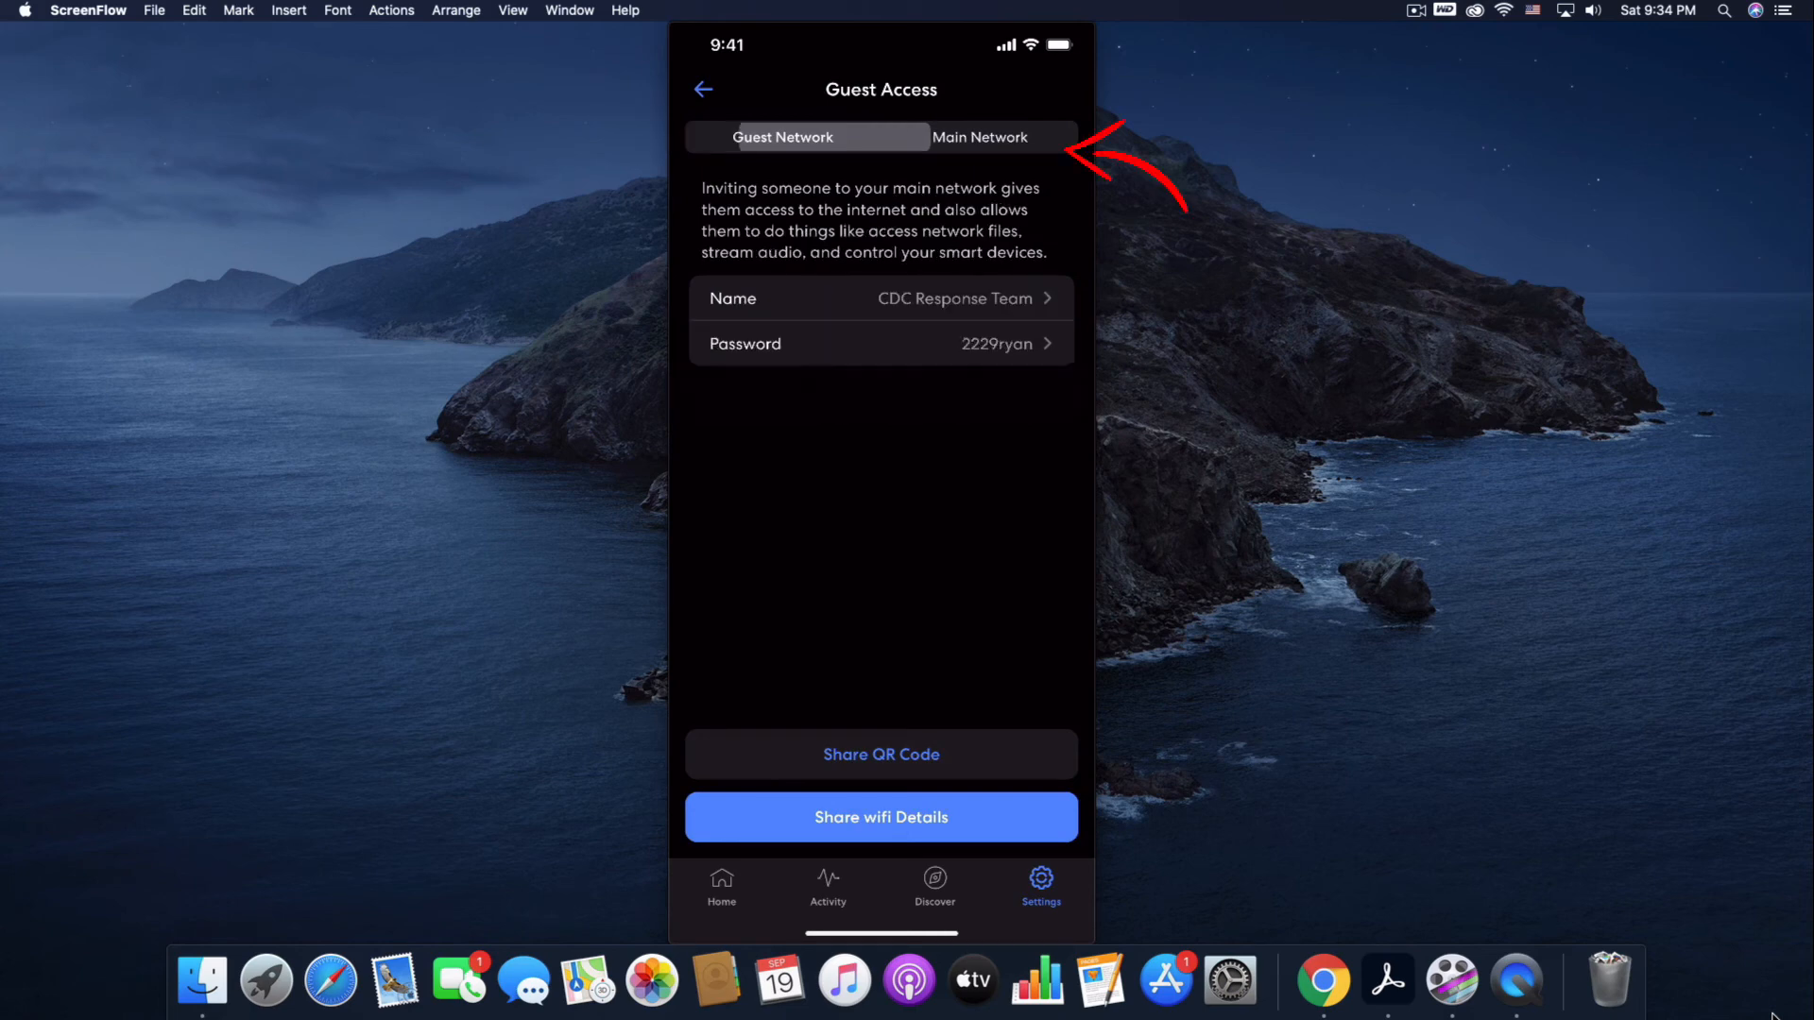
click(978, 136)
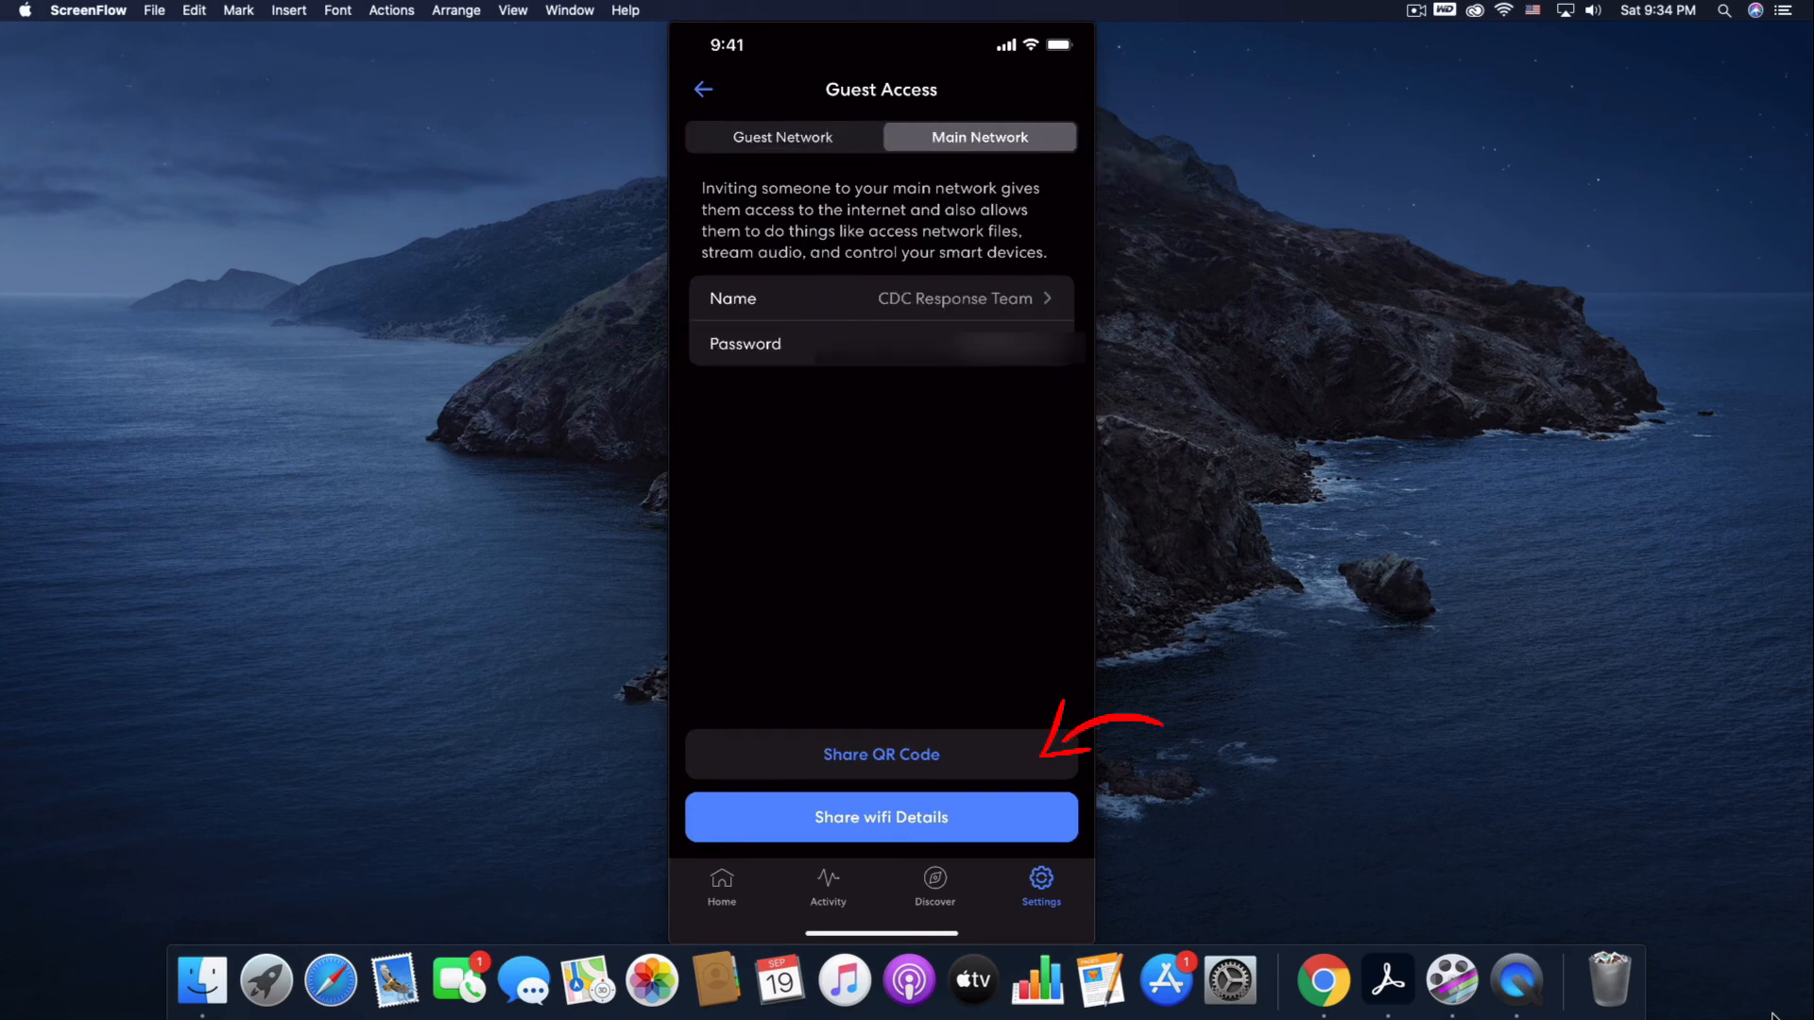
click(880, 754)
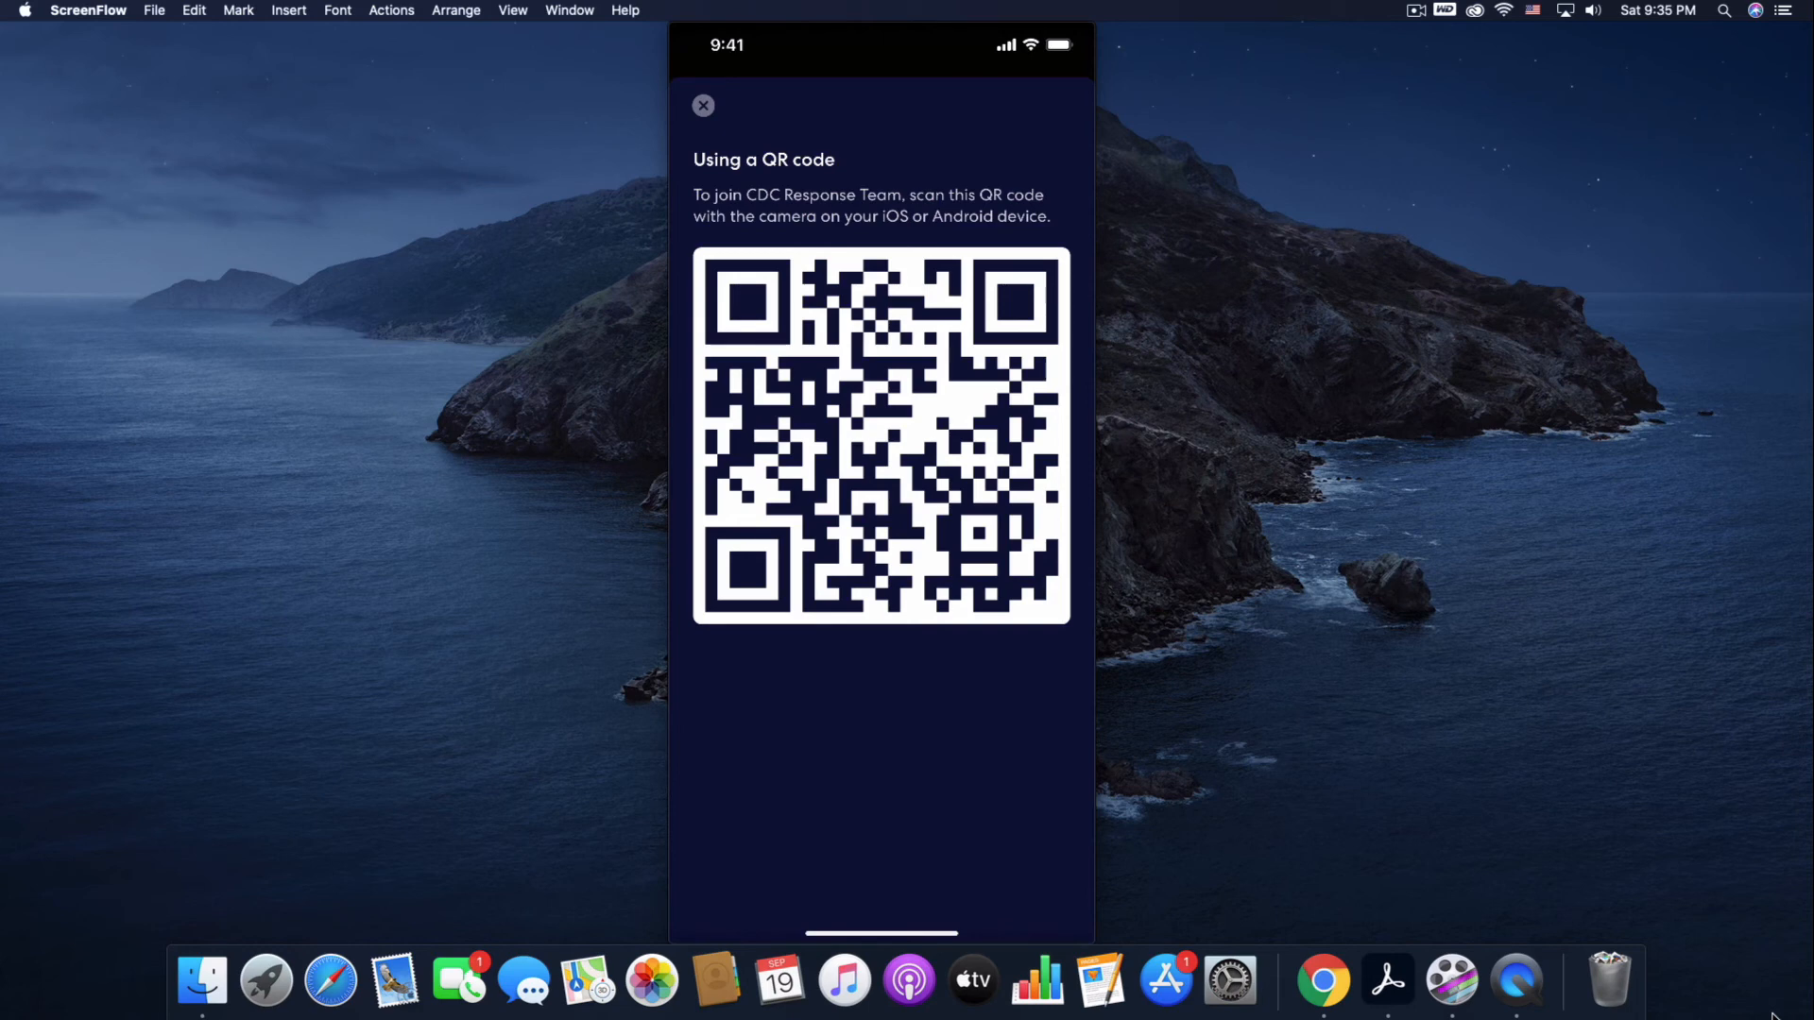
click(703, 105)
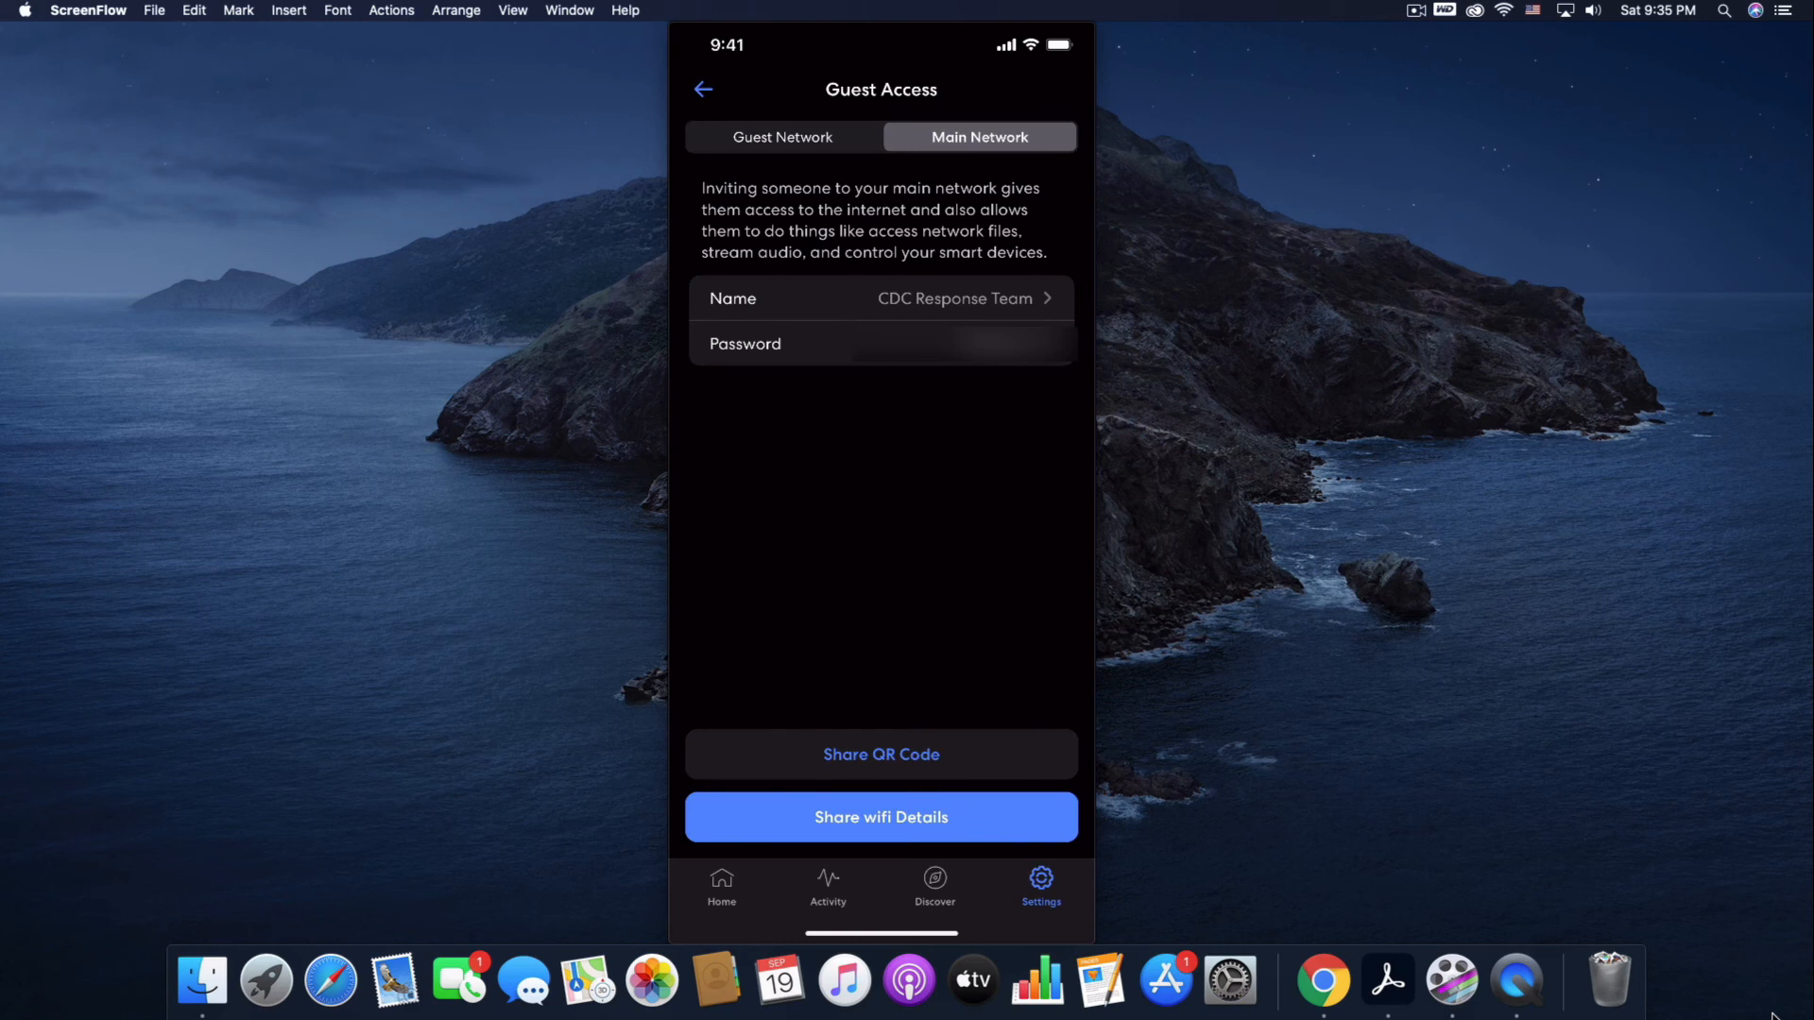
Step: Turn the CDC Response Team Guest network off and on again, then return to Settings
click(782, 136)
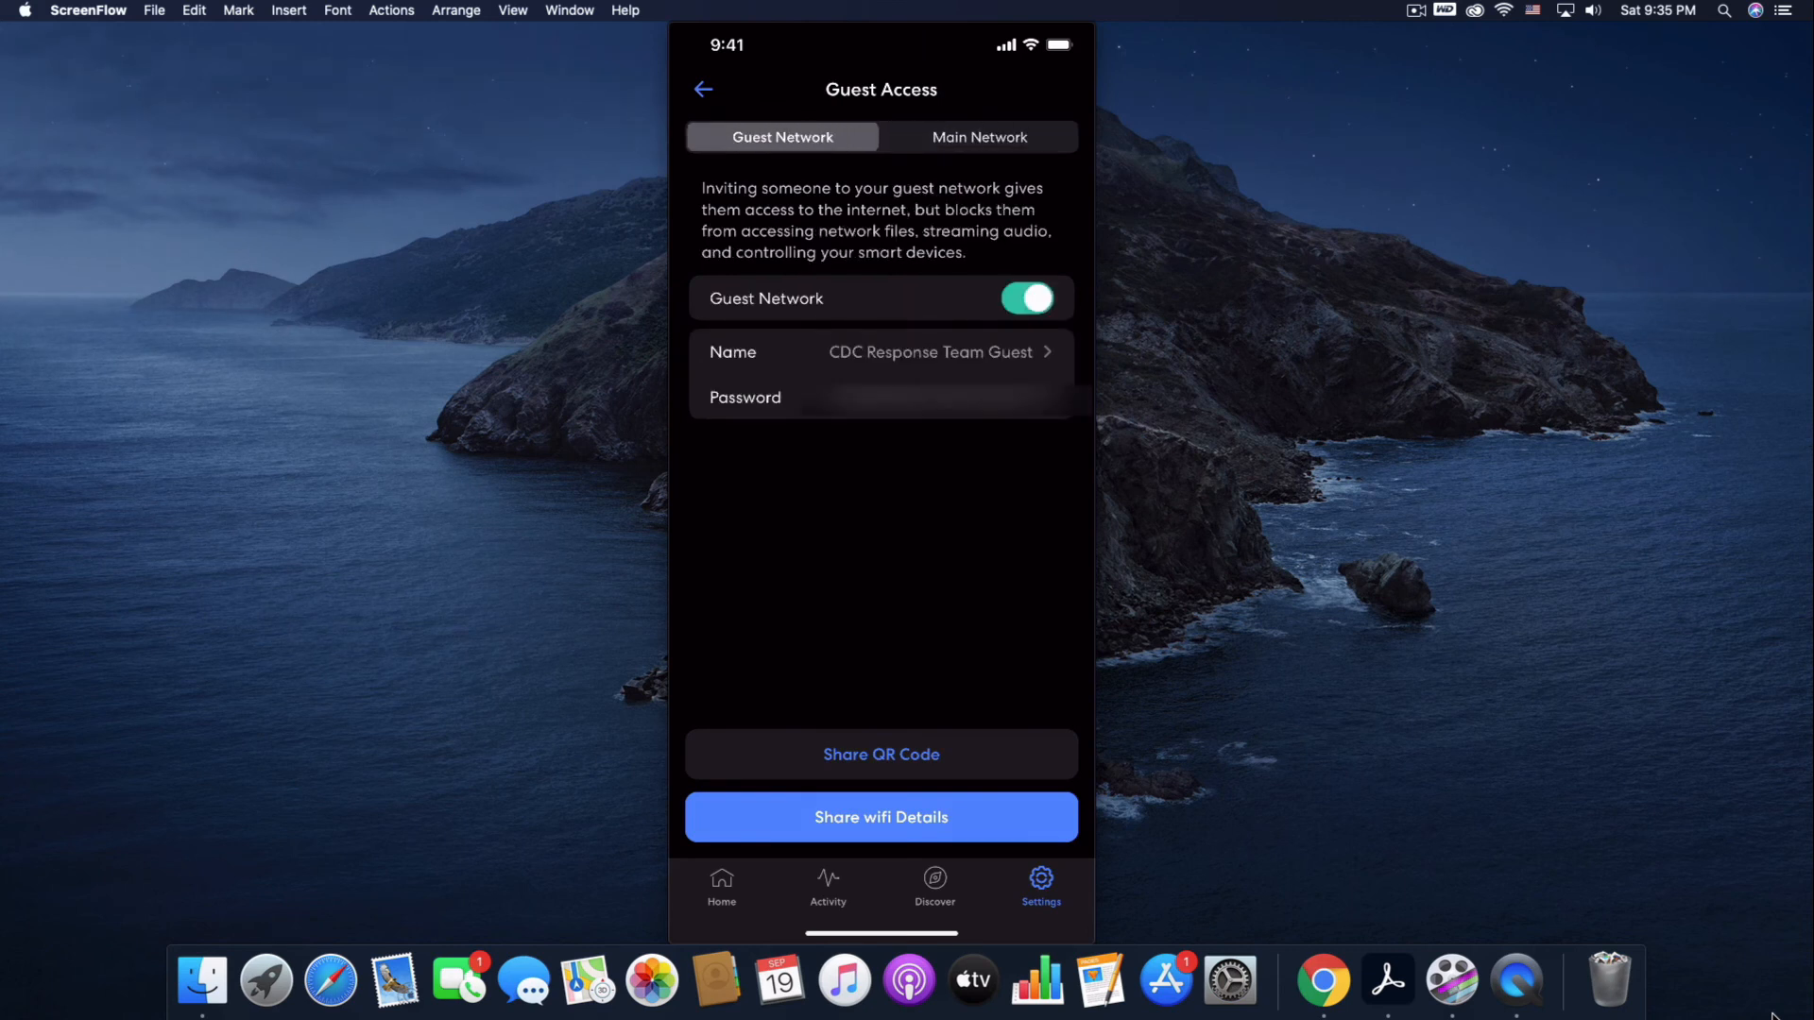
click(1025, 299)
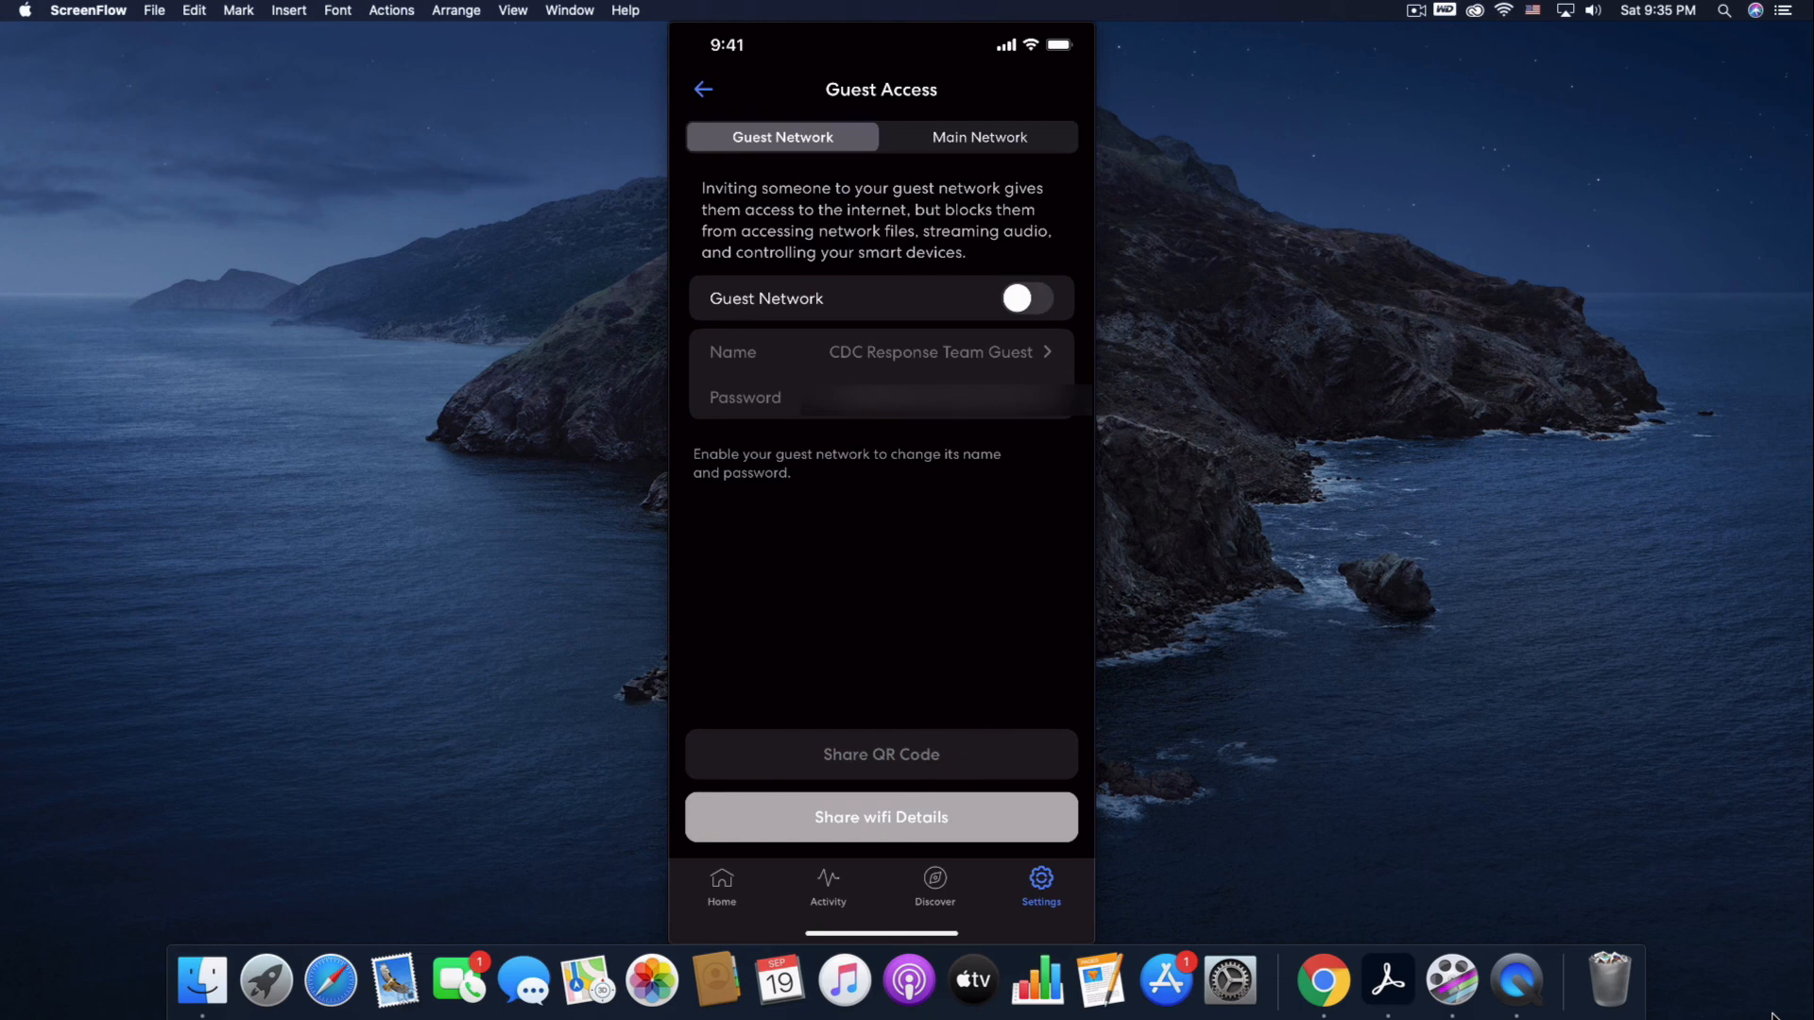
click(1025, 297)
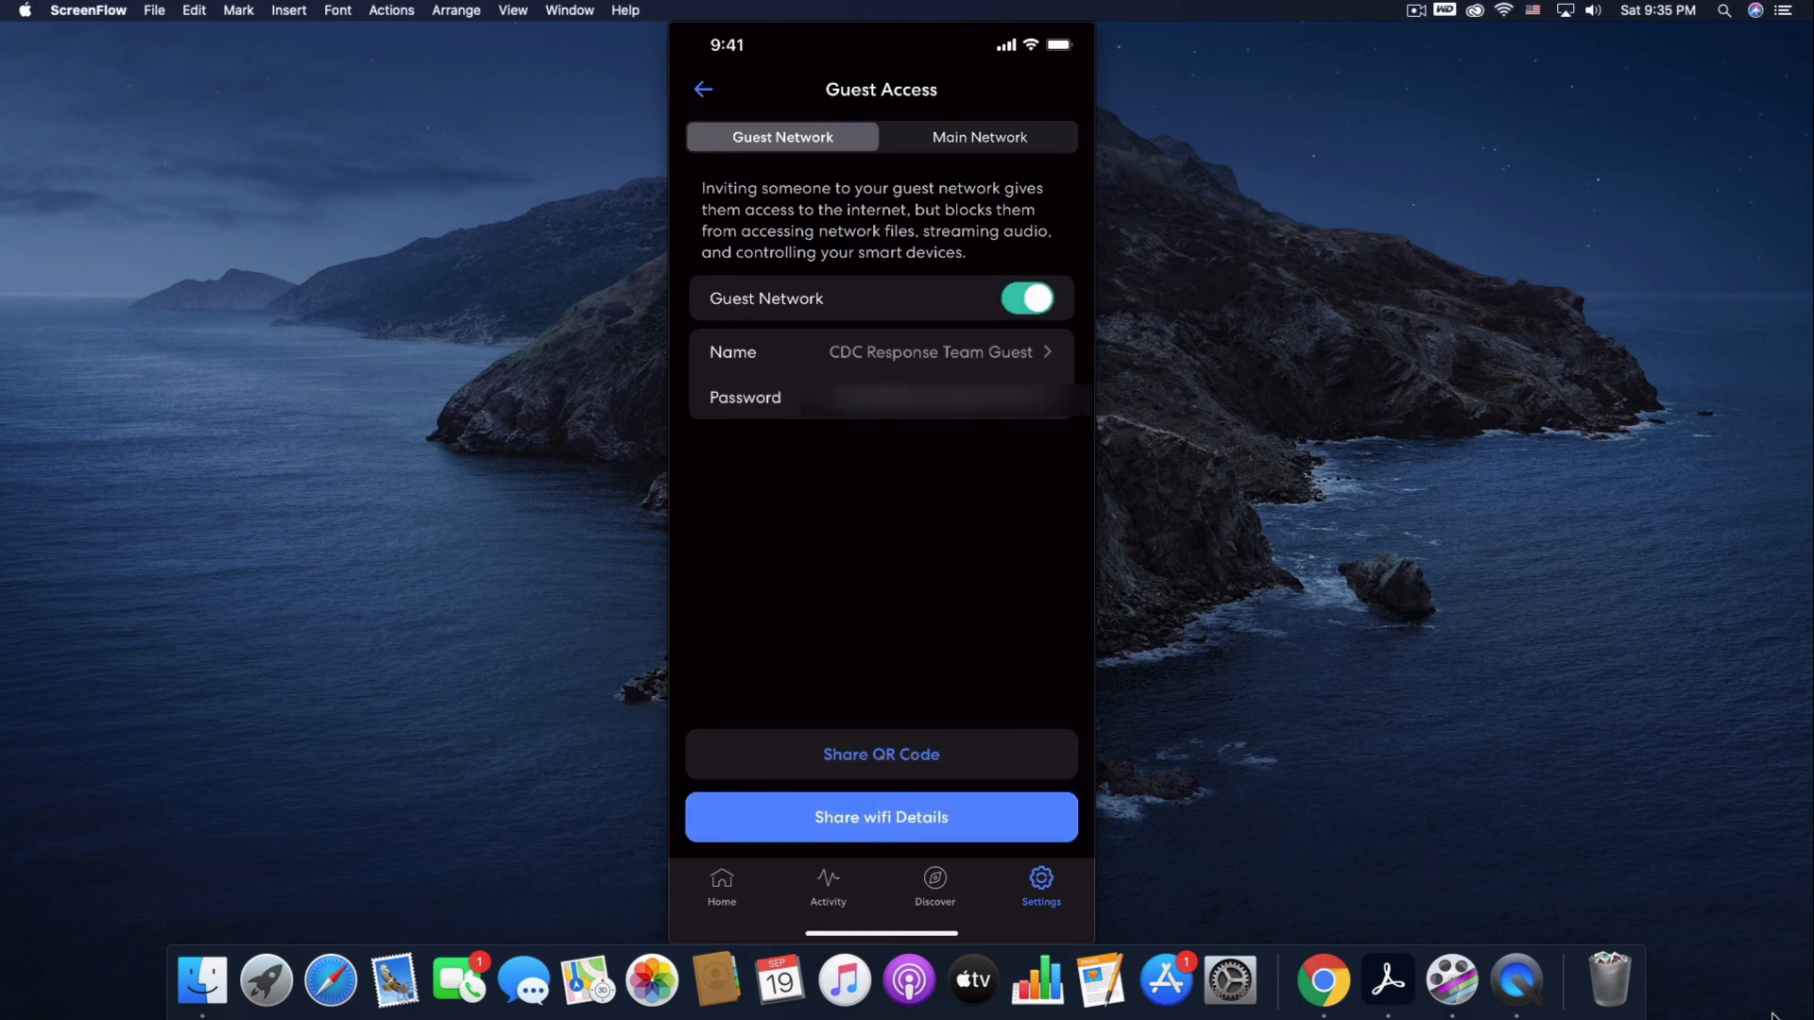
click(703, 88)
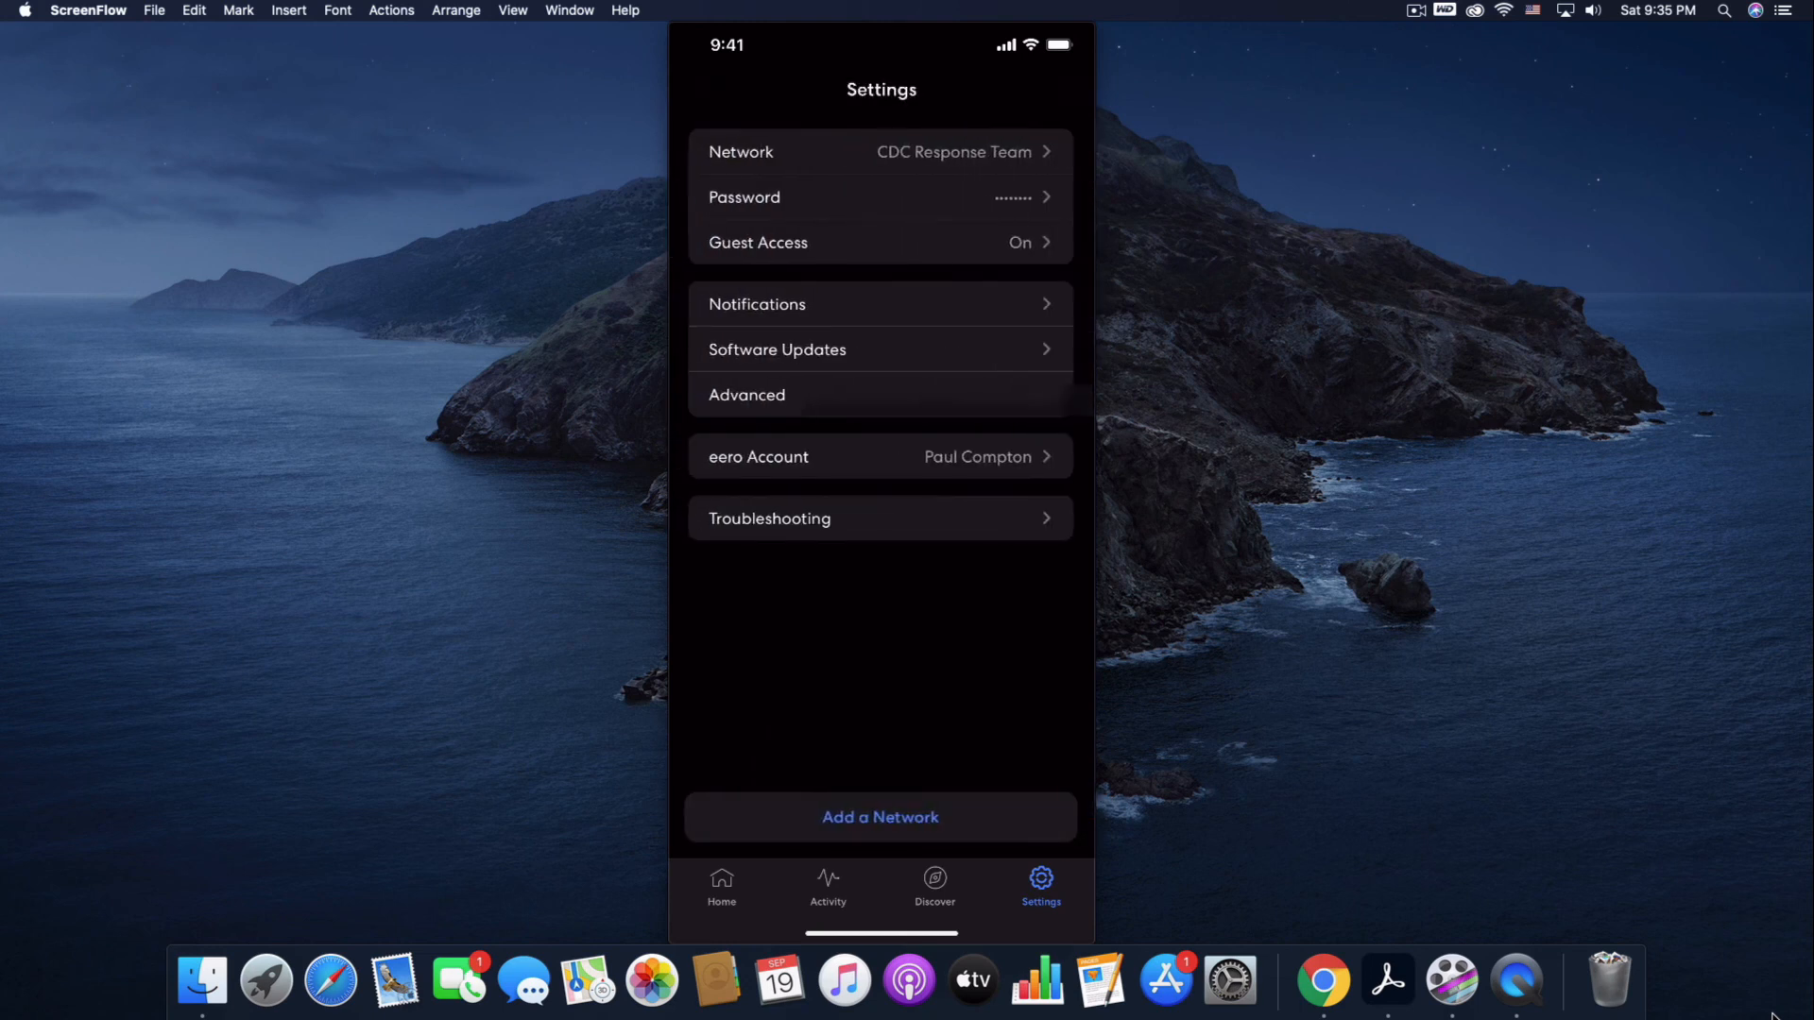